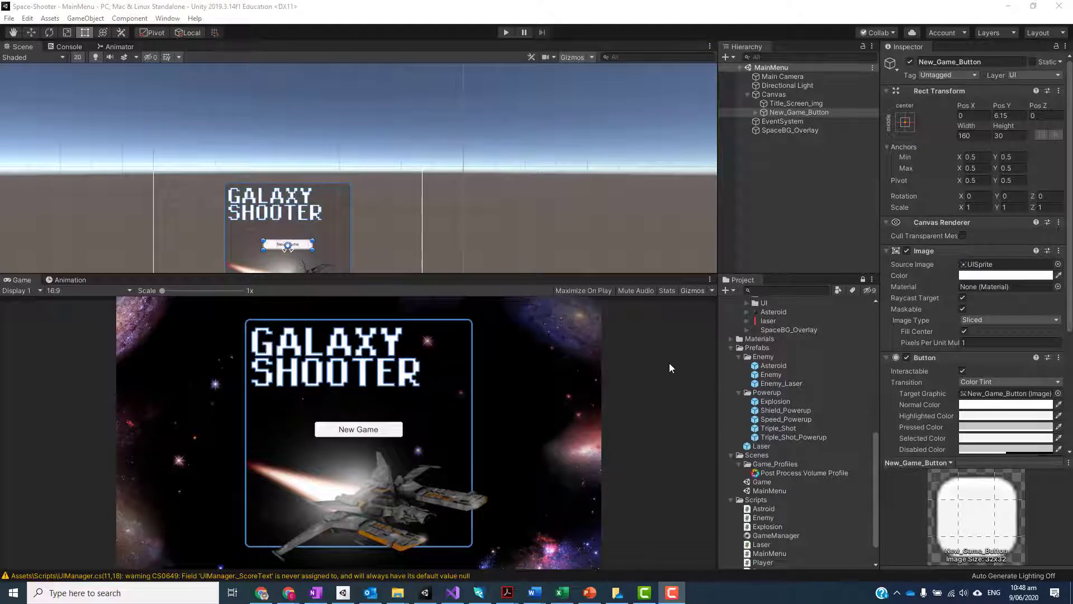
pyautogui.moveTo(592, 423)
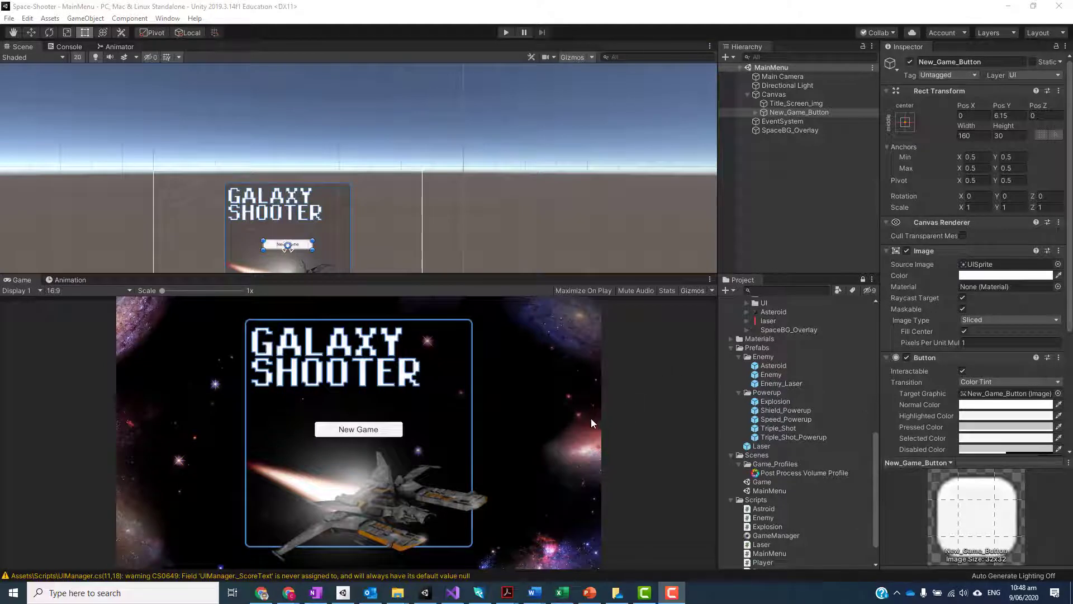
pyautogui.moveTo(618, 333)
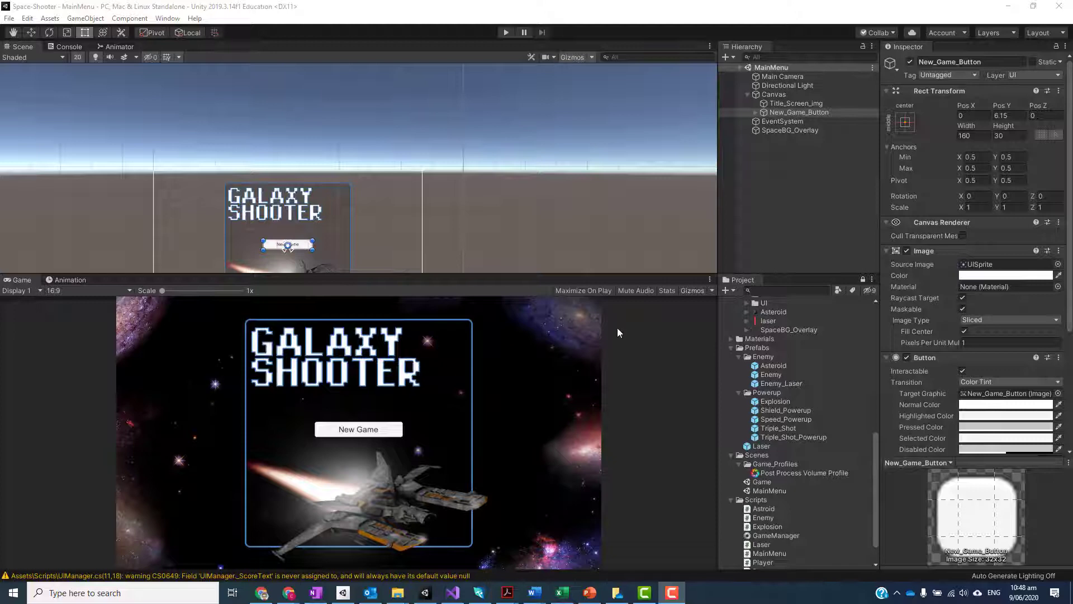
pyautogui.moveTo(444, 331)
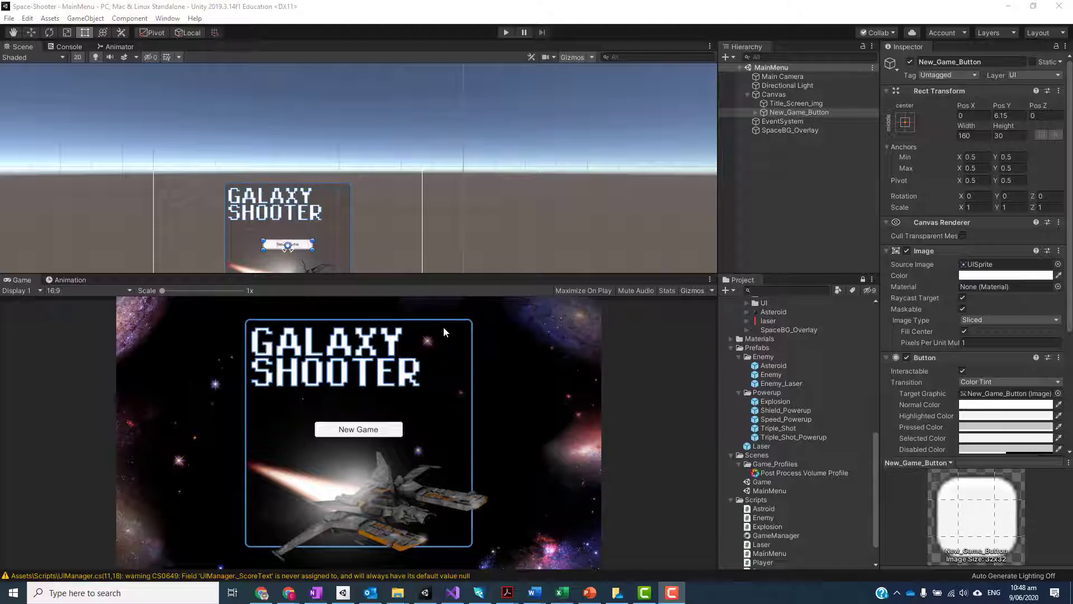
pyautogui.moveTo(472, 364)
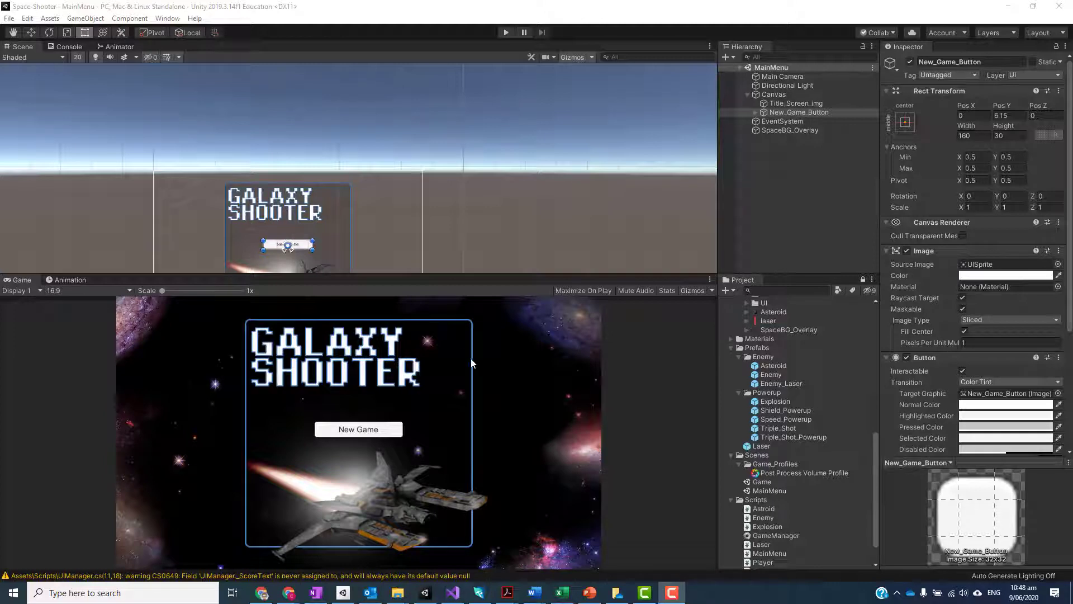
pyautogui.moveTo(475, 347)
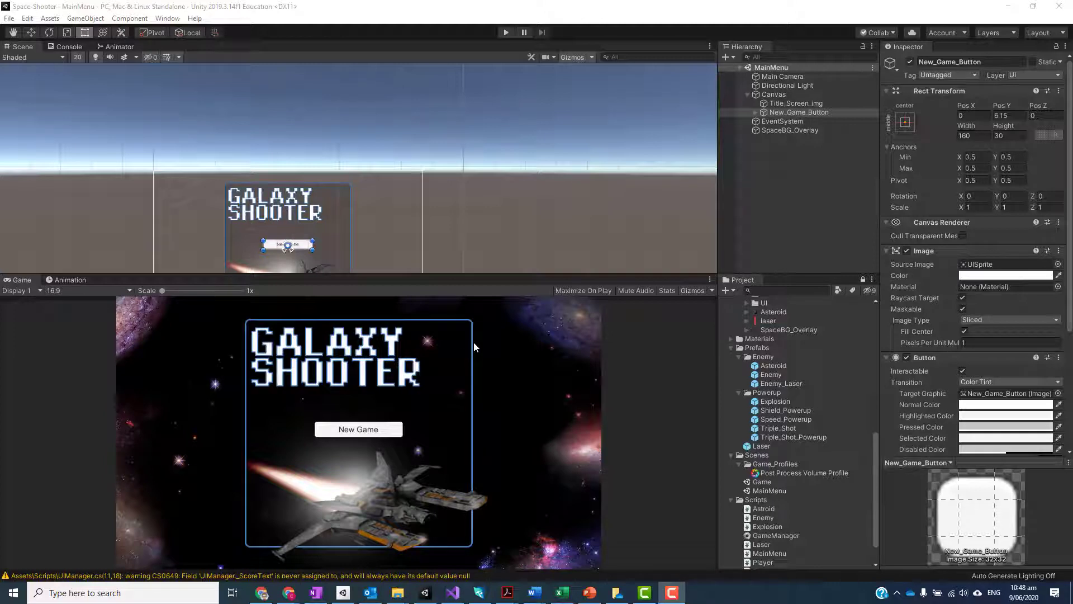
pyautogui.moveTo(171, 310)
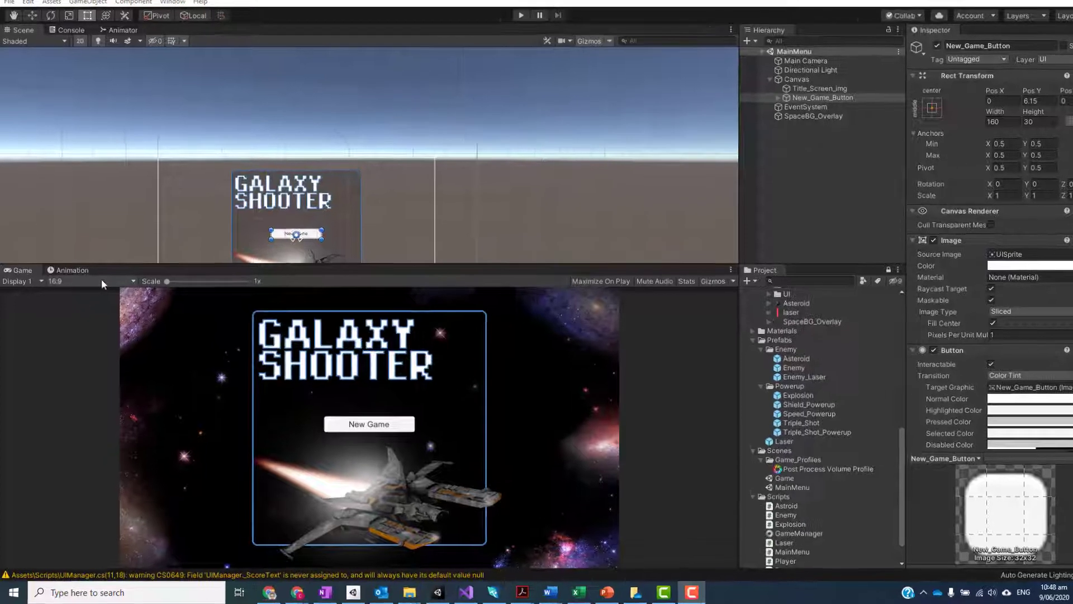
# Keep the Game view at 16:9, then switch the project's build platform to WebGL
pyautogui.click(89, 280)
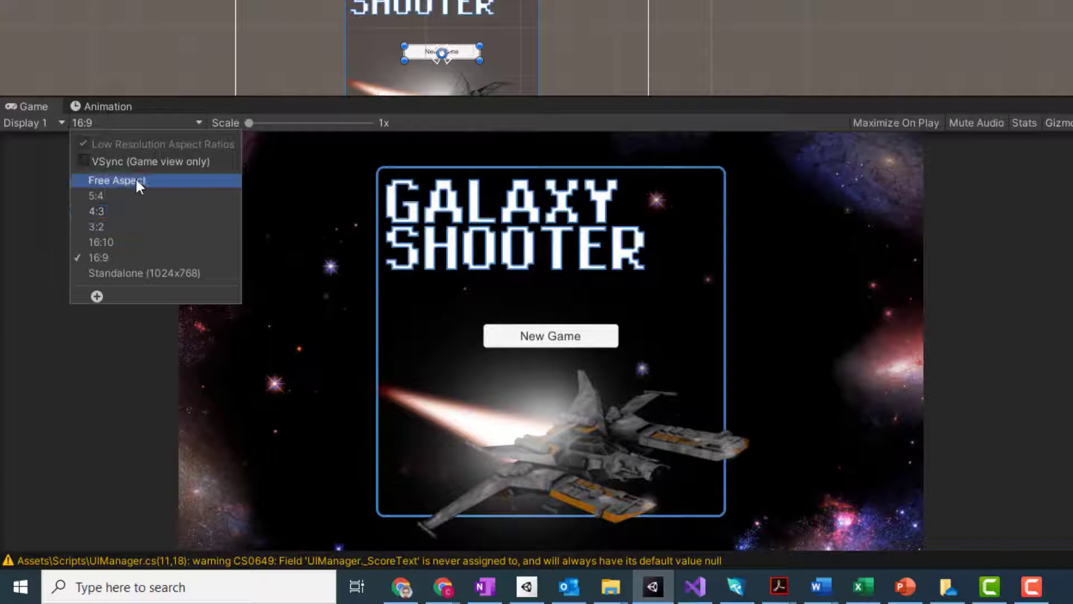
pyautogui.click(117, 180)
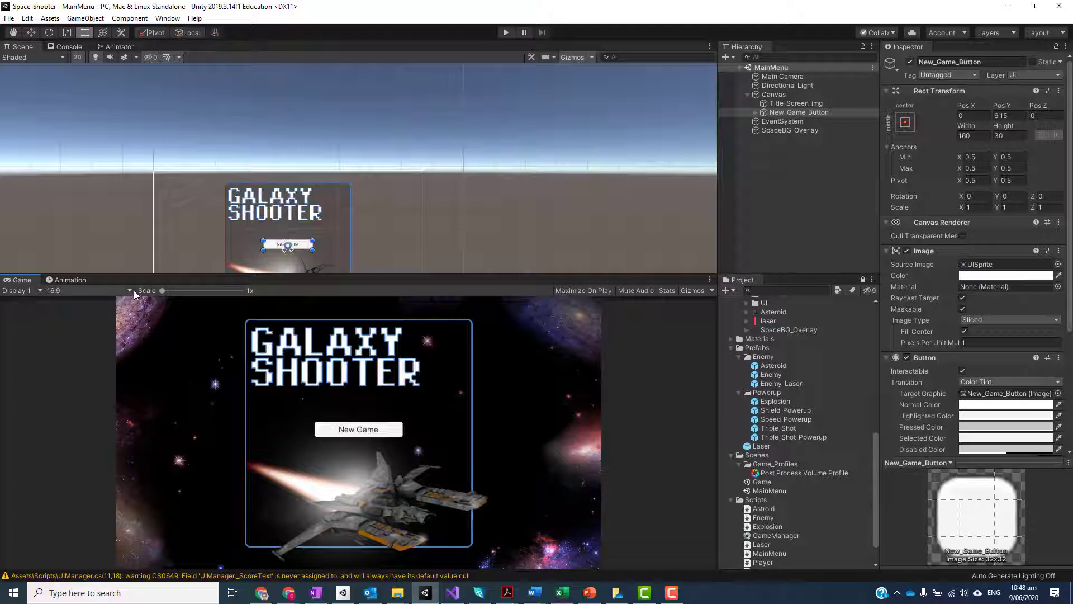
pyautogui.moveTo(133, 295)
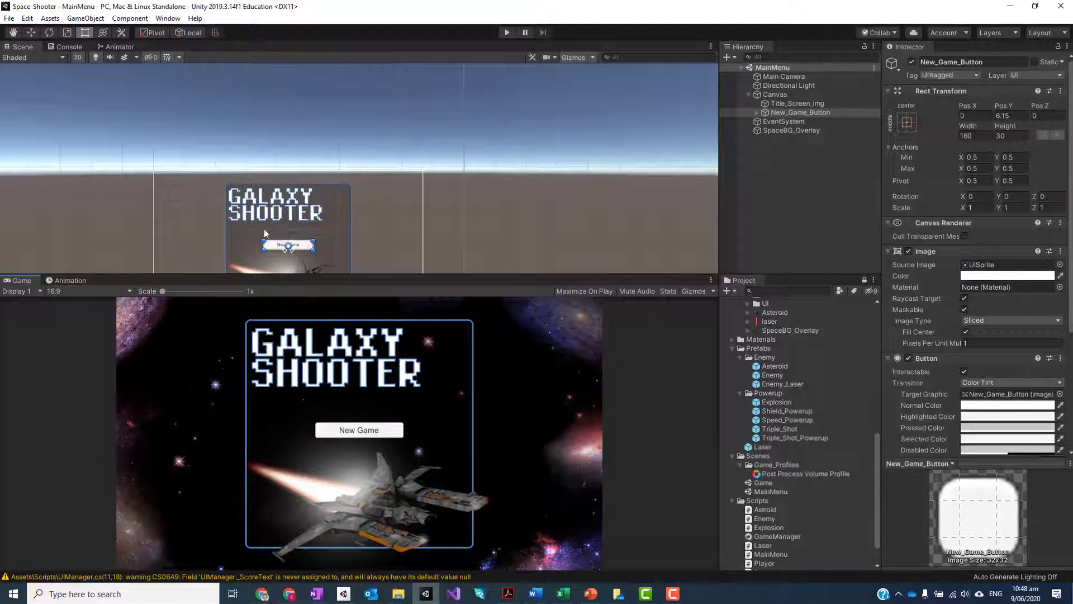
pyautogui.click(9, 19)
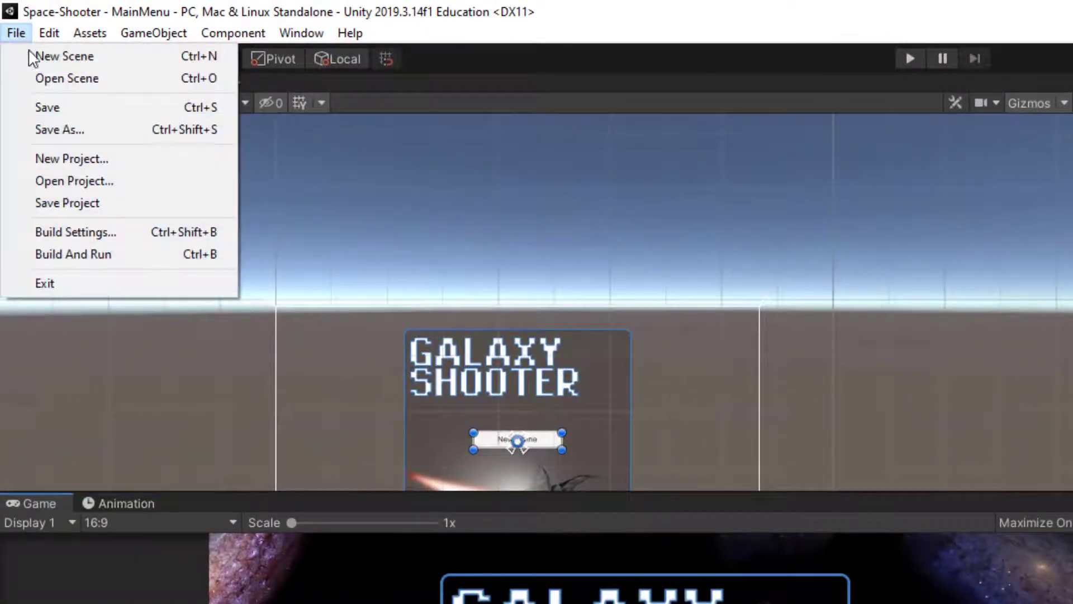
pyautogui.click(75, 232)
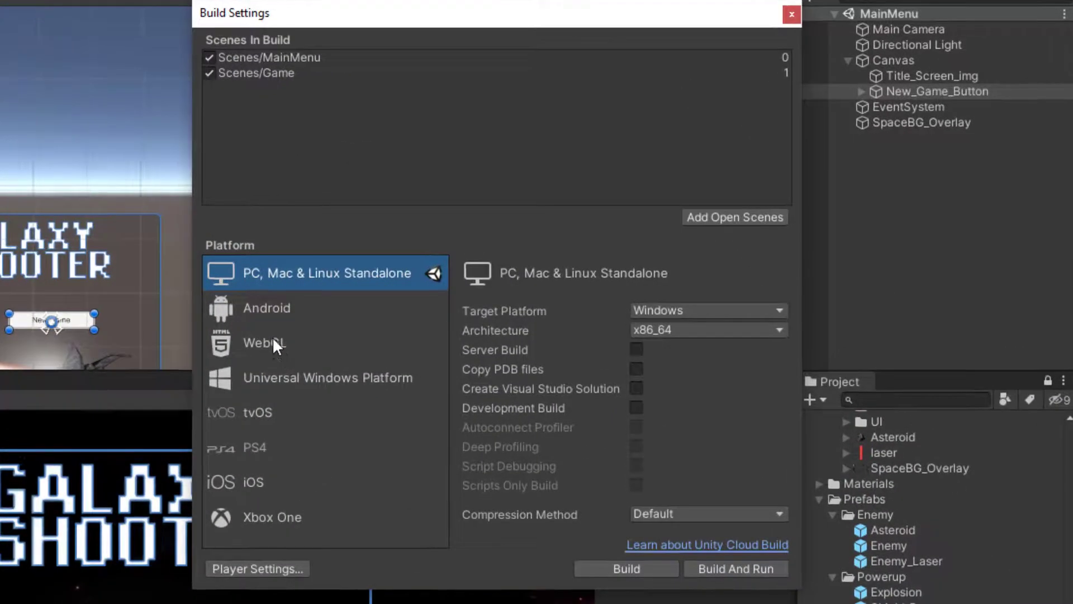
pyautogui.click(264, 343)
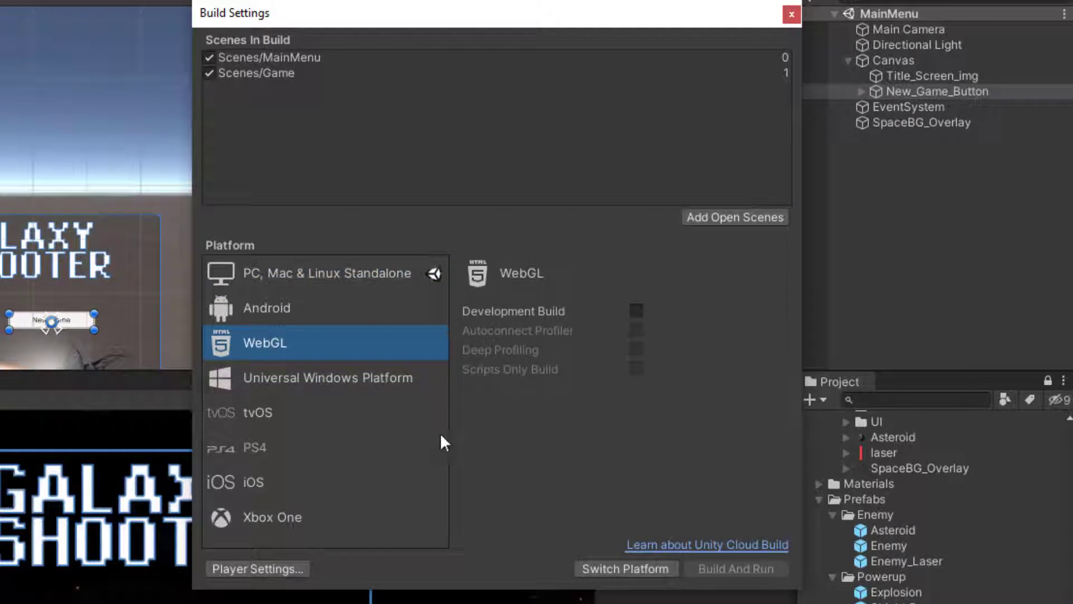
pyautogui.click(257, 412)
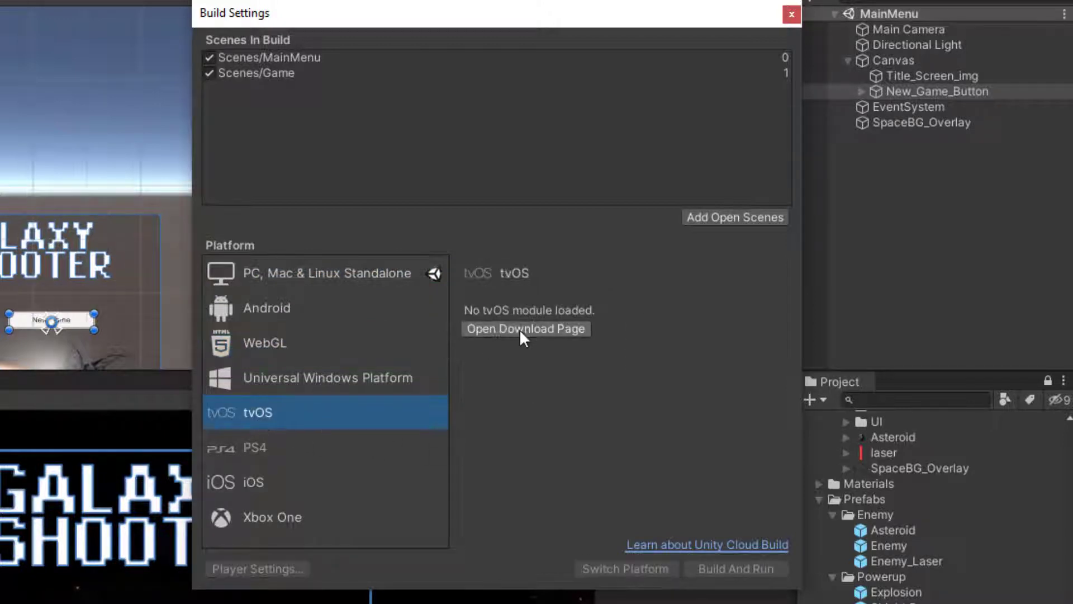
pyautogui.moveTo(552, 336)
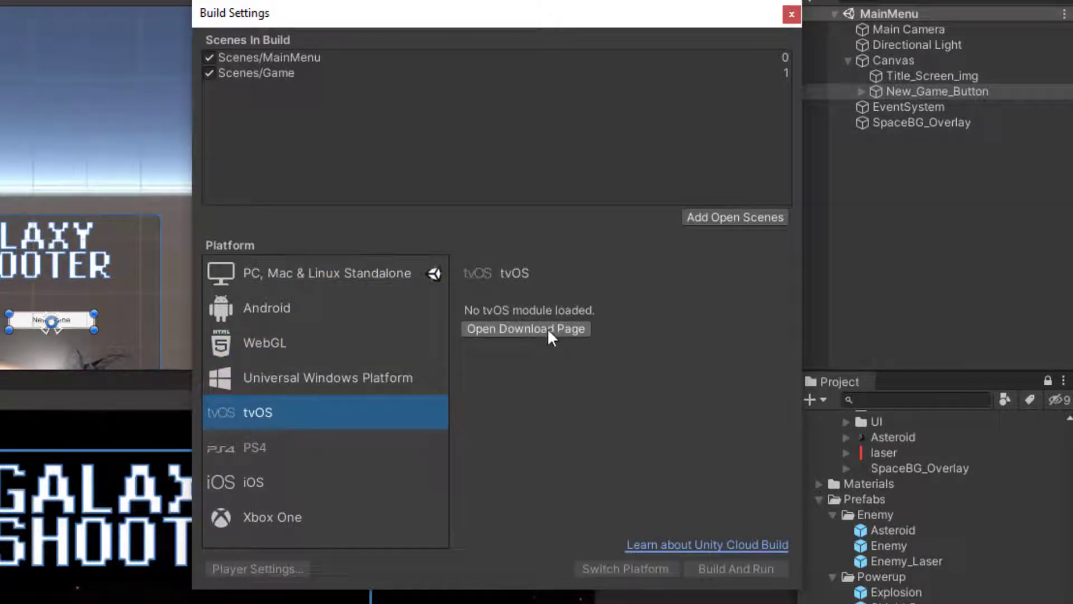
pyautogui.moveTo(456, 347)
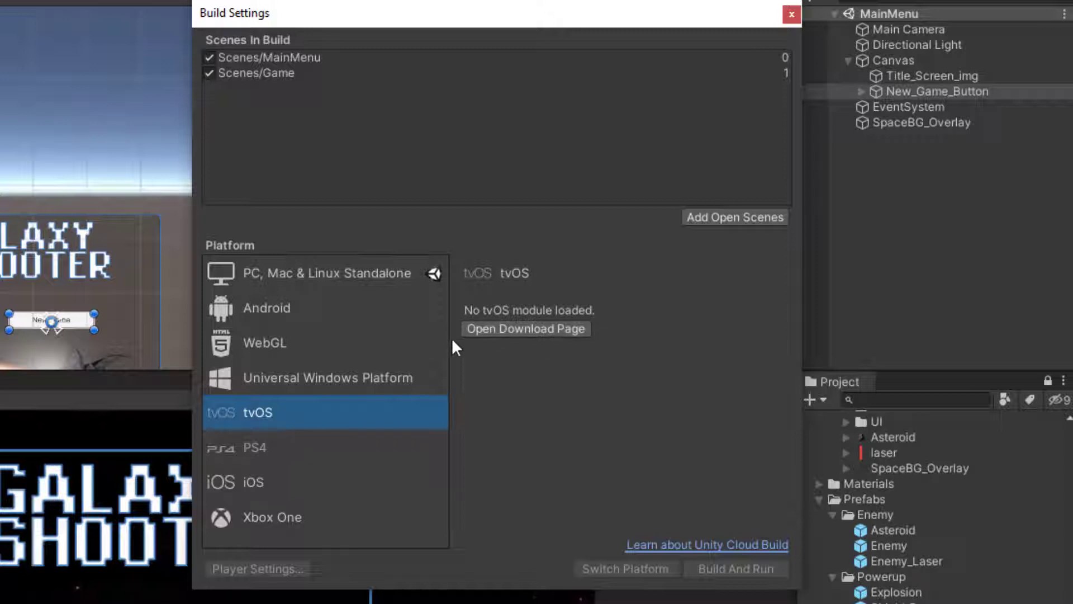
pyautogui.moveTo(295, 351)
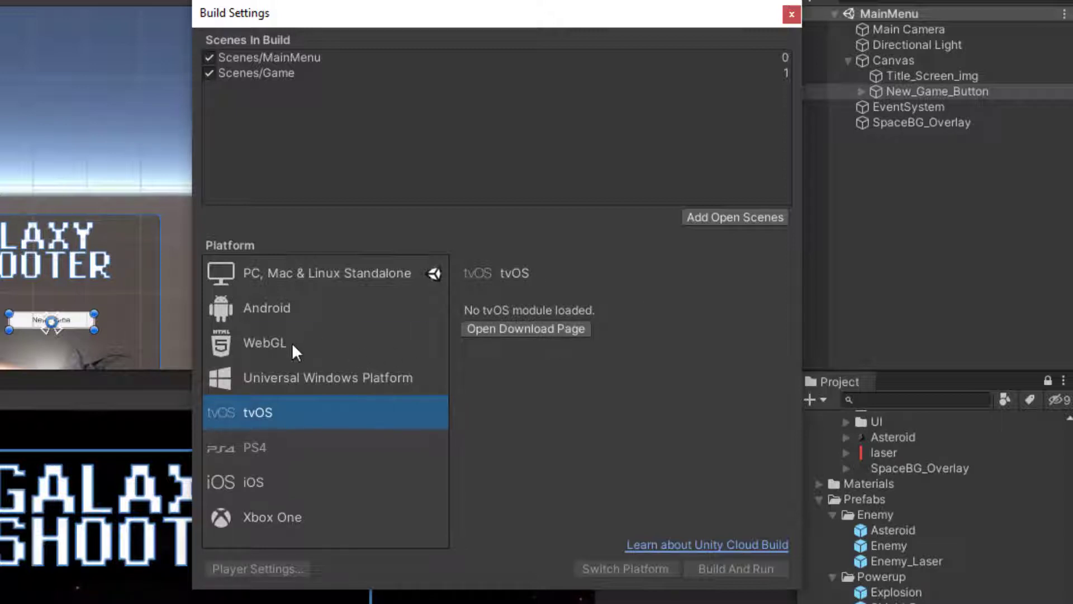
pyautogui.click(263, 342)
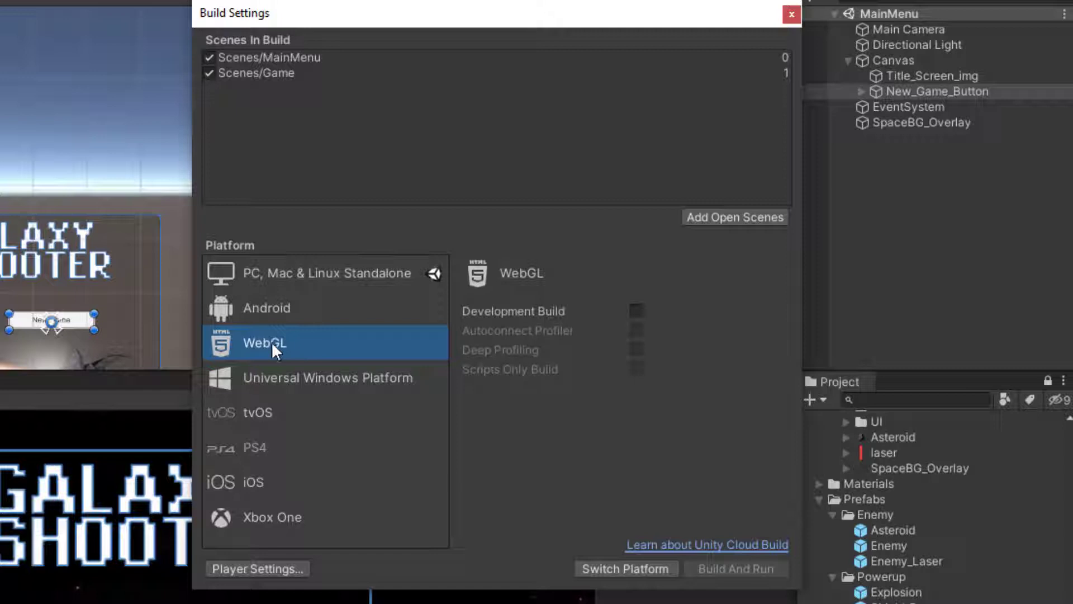
pyautogui.moveTo(625, 568)
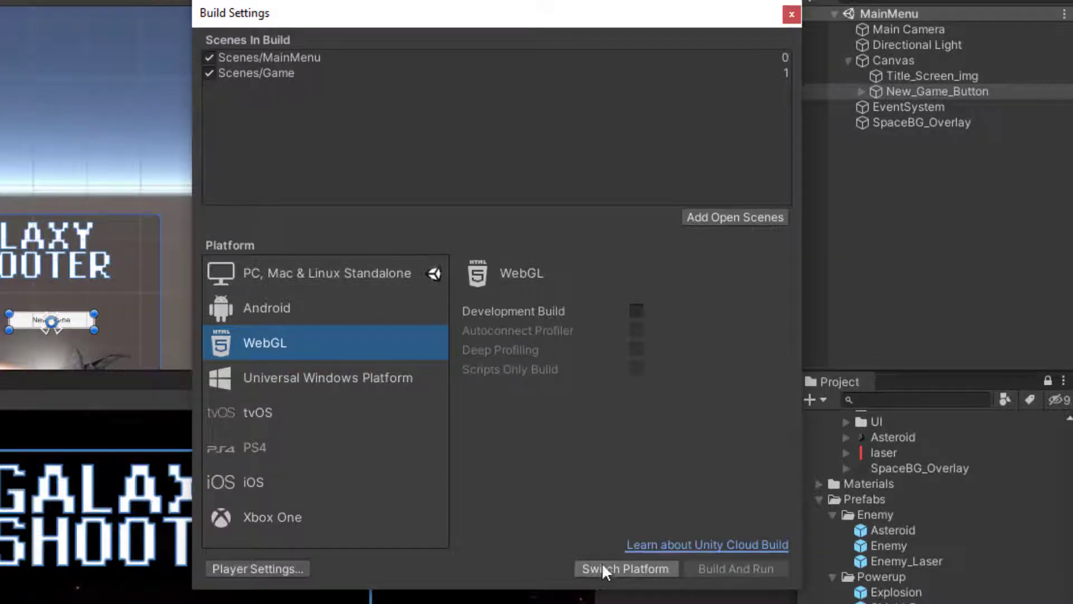
pyautogui.click(624, 568)
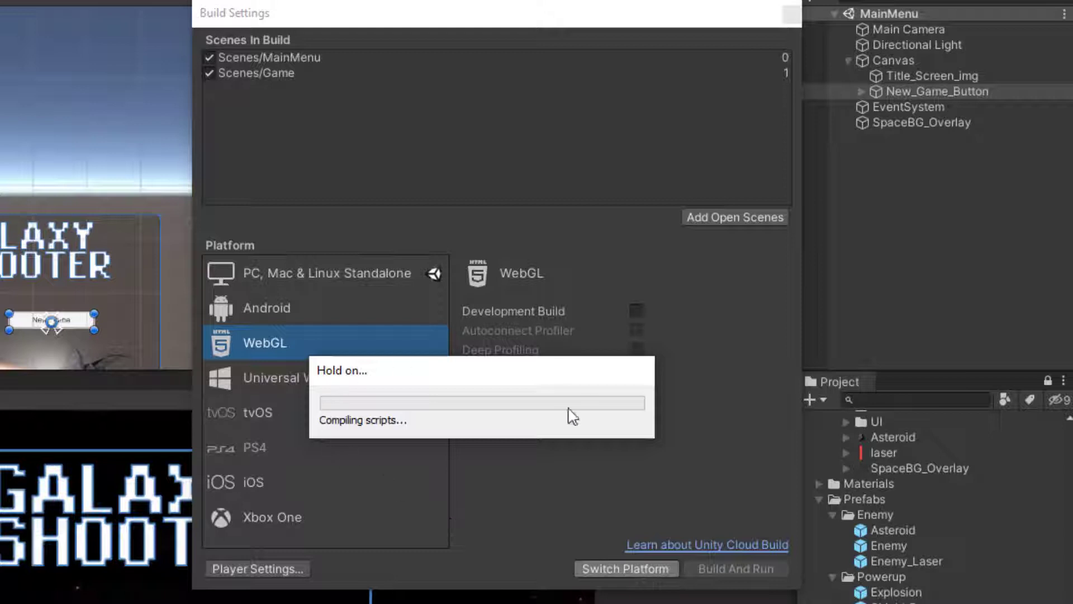
pyautogui.moveTo(463, 395)
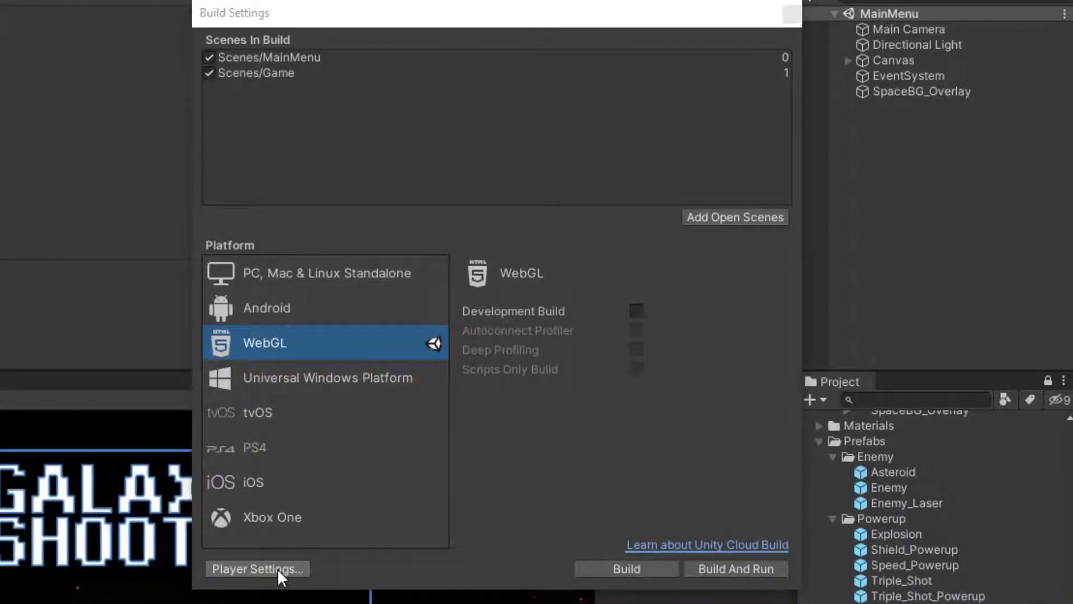
# Review the WebGL Player Settings, including the 960×600 resolution and presentation options
pyautogui.click(257, 568)
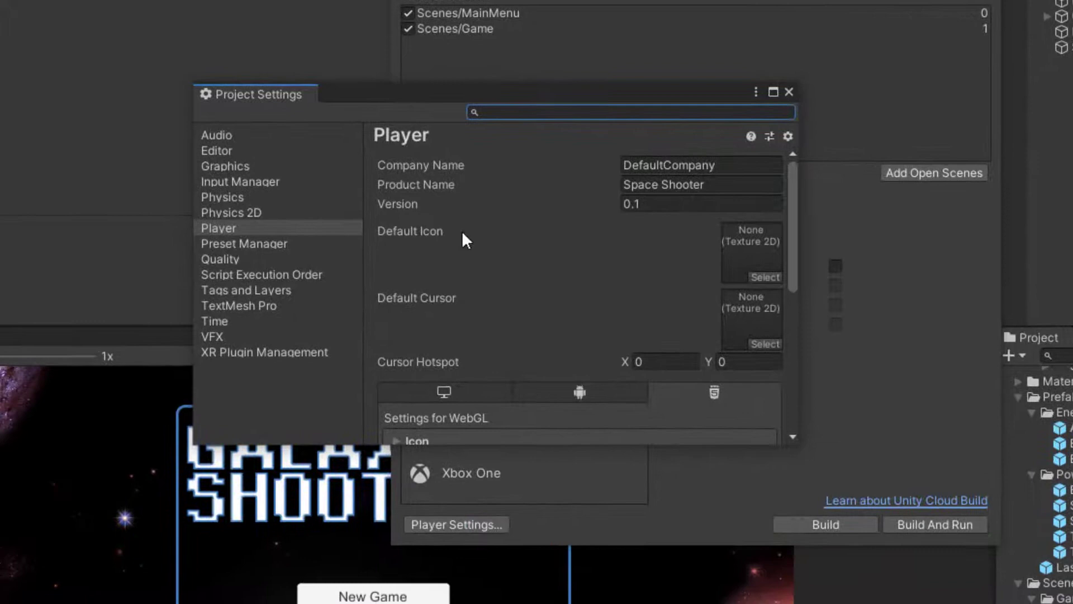
pyautogui.scroll(-3)
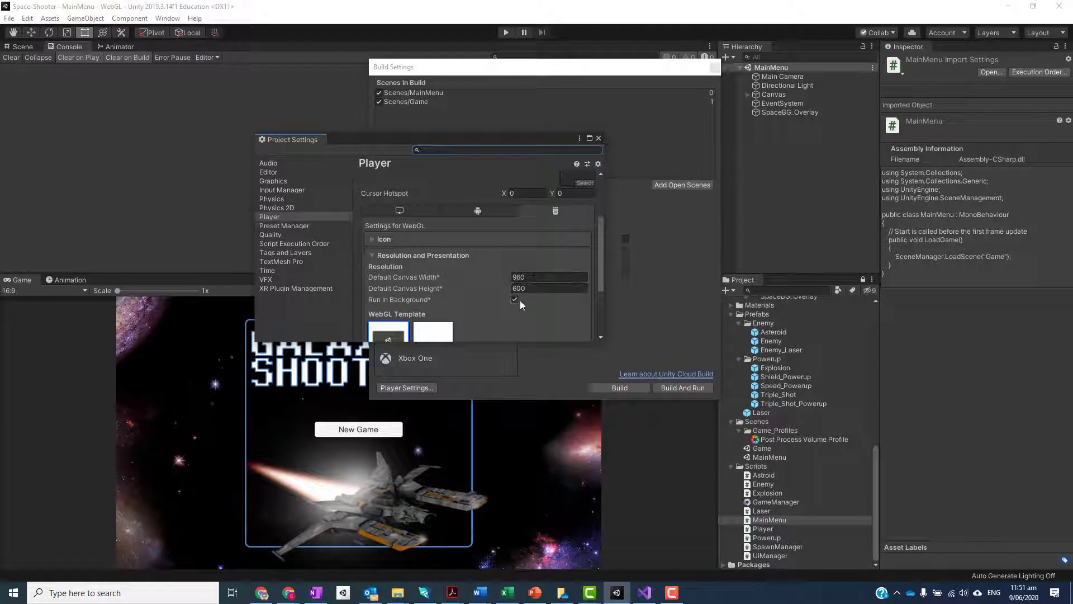
pyautogui.scroll(3)
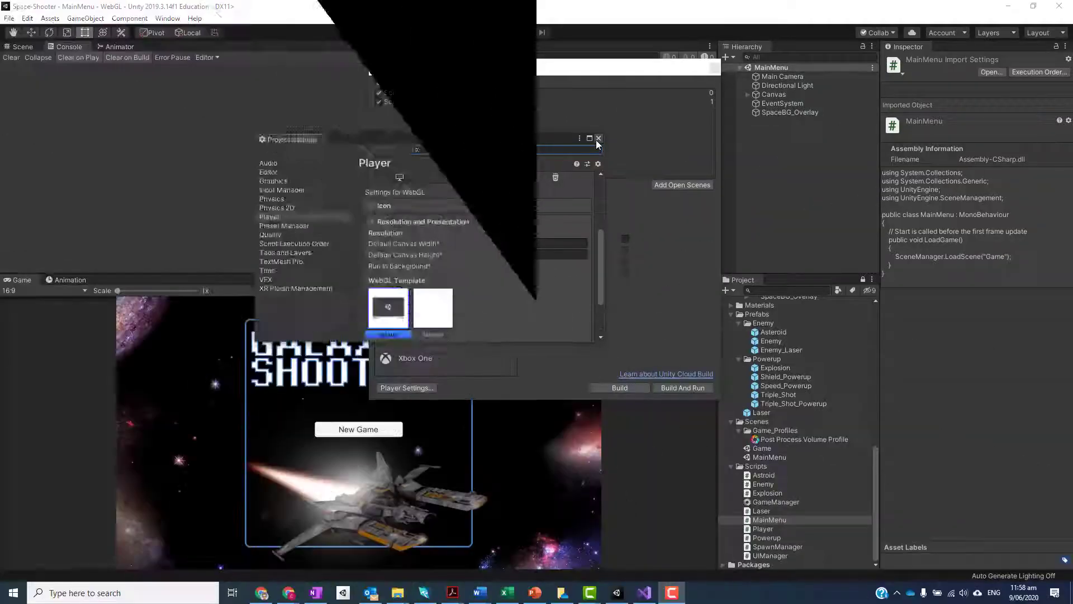
# Build the WebGL game into a newly created 'Finished' folder inside Space-Shooter
pyautogui.click(598, 138)
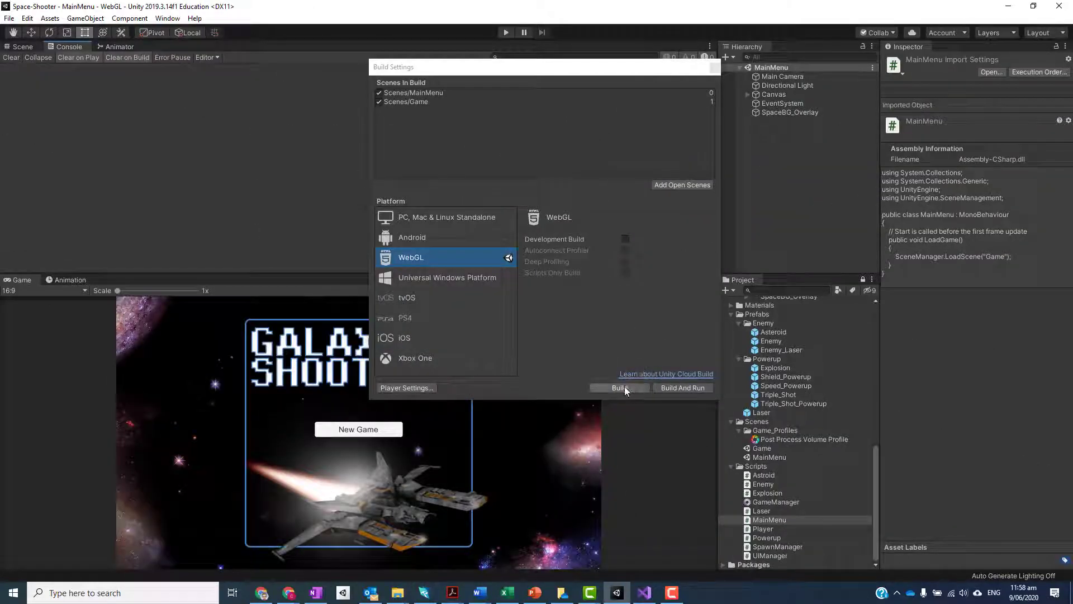
pyautogui.click(618, 387)
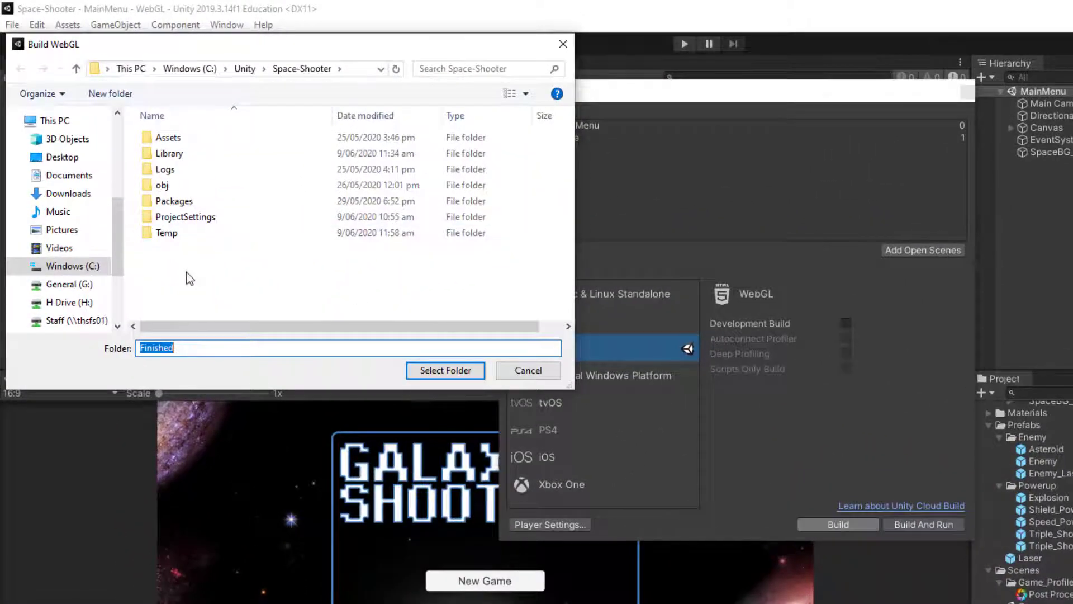
pyautogui.rightClick(190, 277)
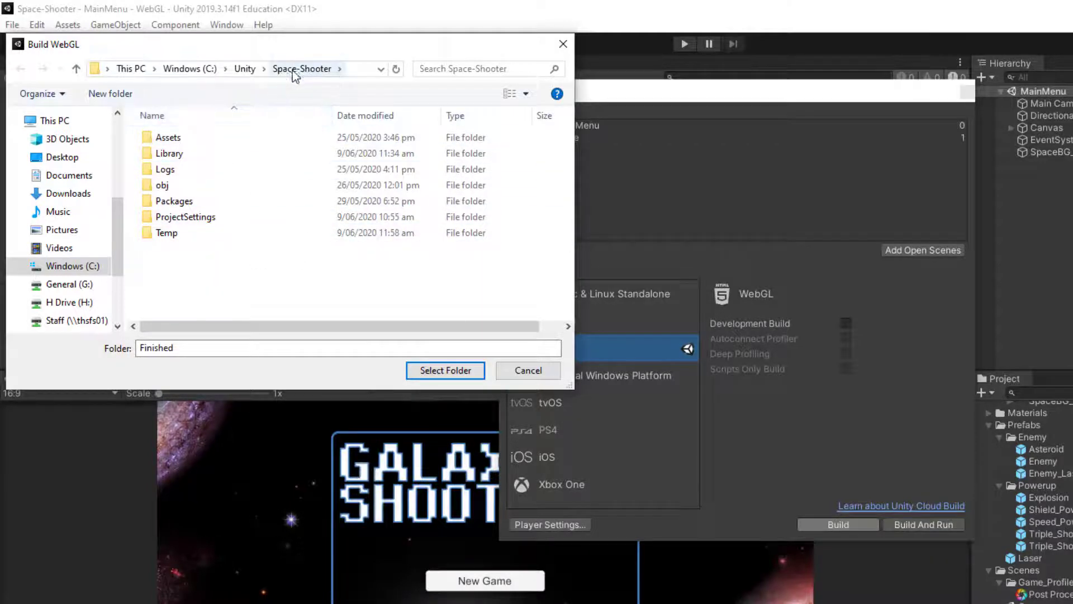
pyautogui.click(202, 348)
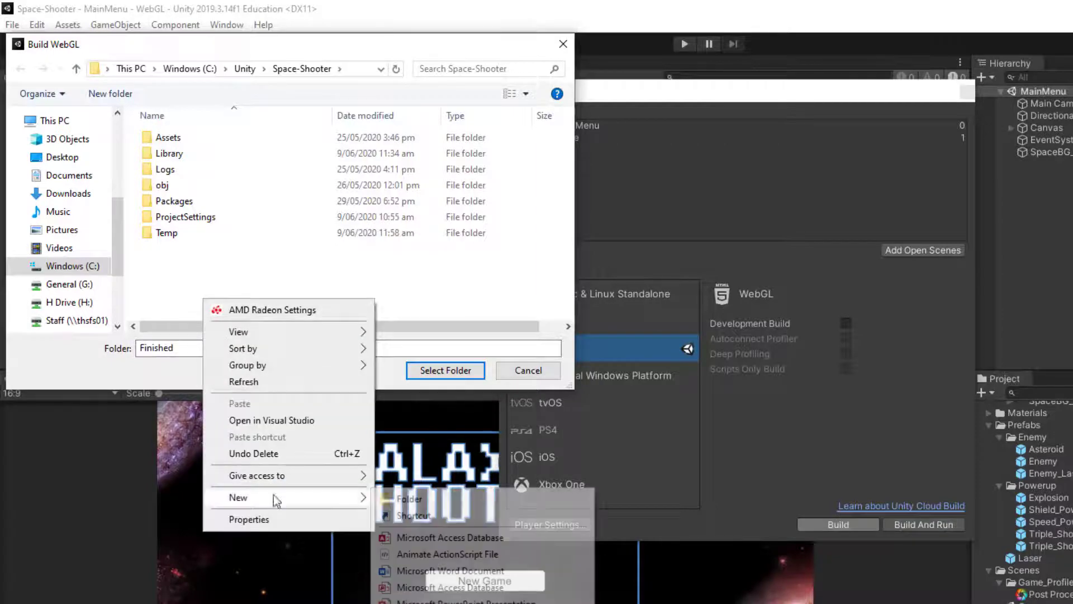
pyautogui.click(408, 498)
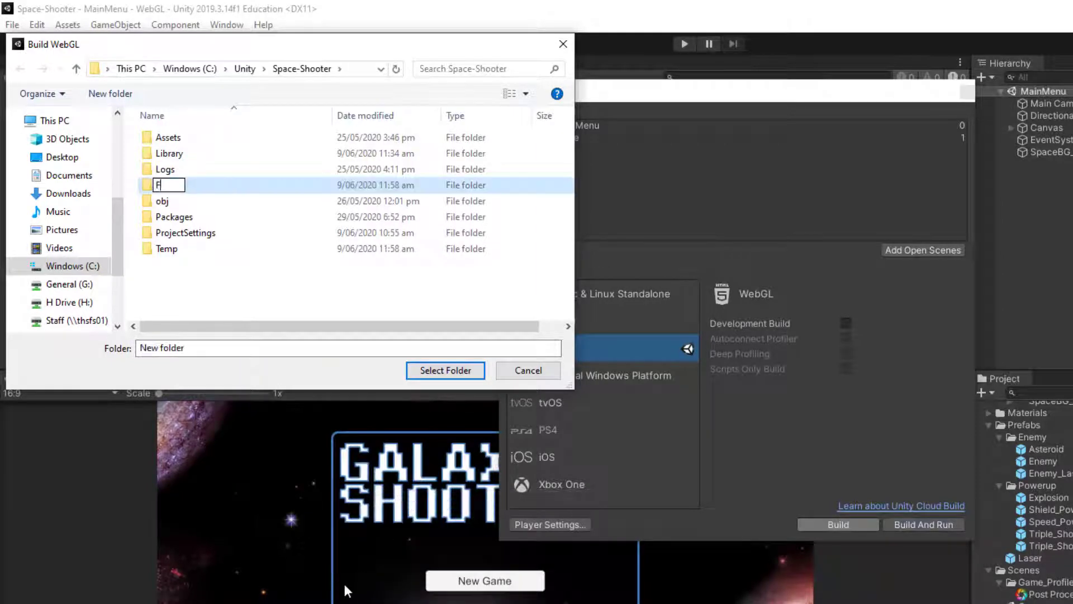
pyautogui.write('inished')
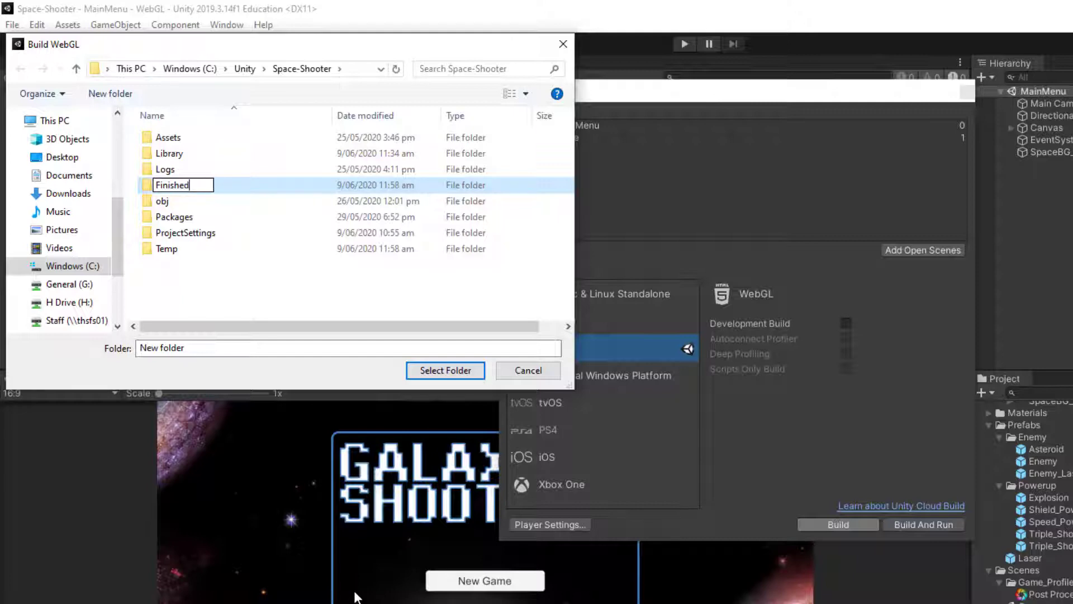
pyautogui.moveTo(150, 195)
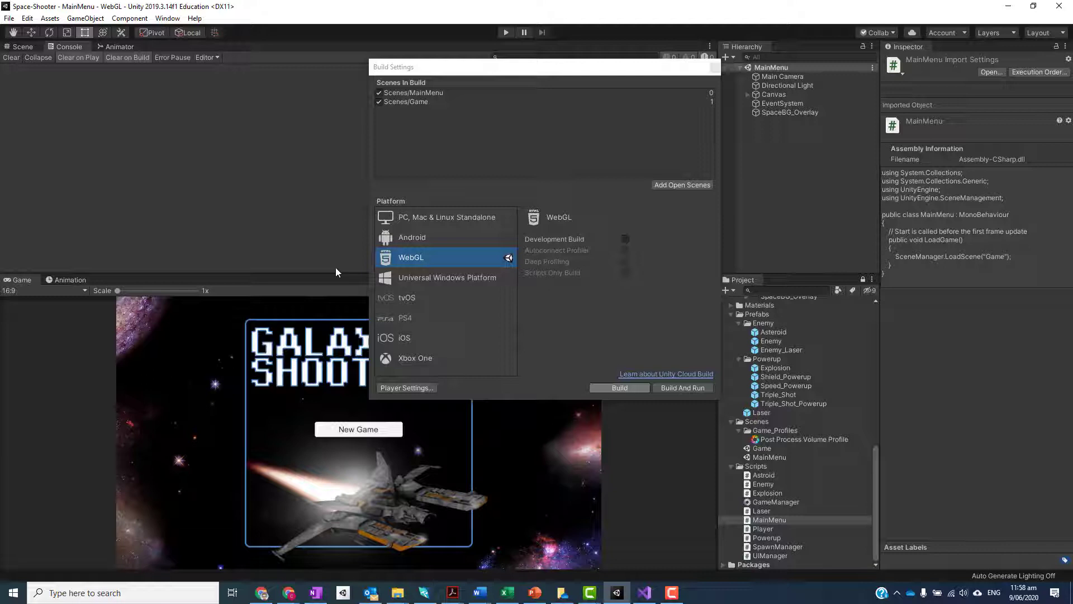
pyautogui.click(618, 387)
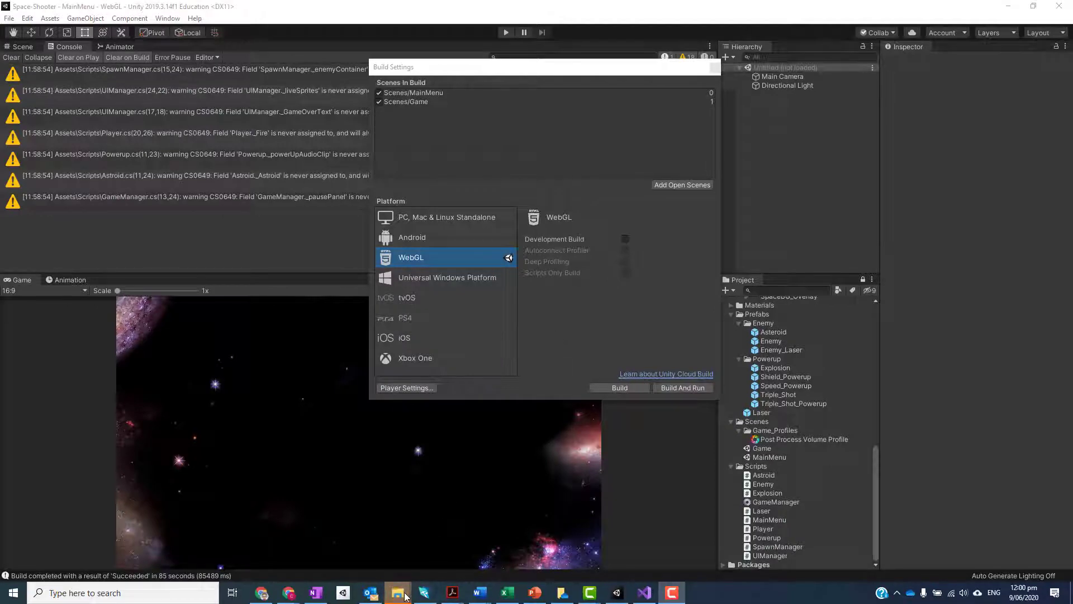
# Browse the Finished folder in File Explorer and inspect its Build, TemplateData and index.html
pyautogui.click(396, 592)
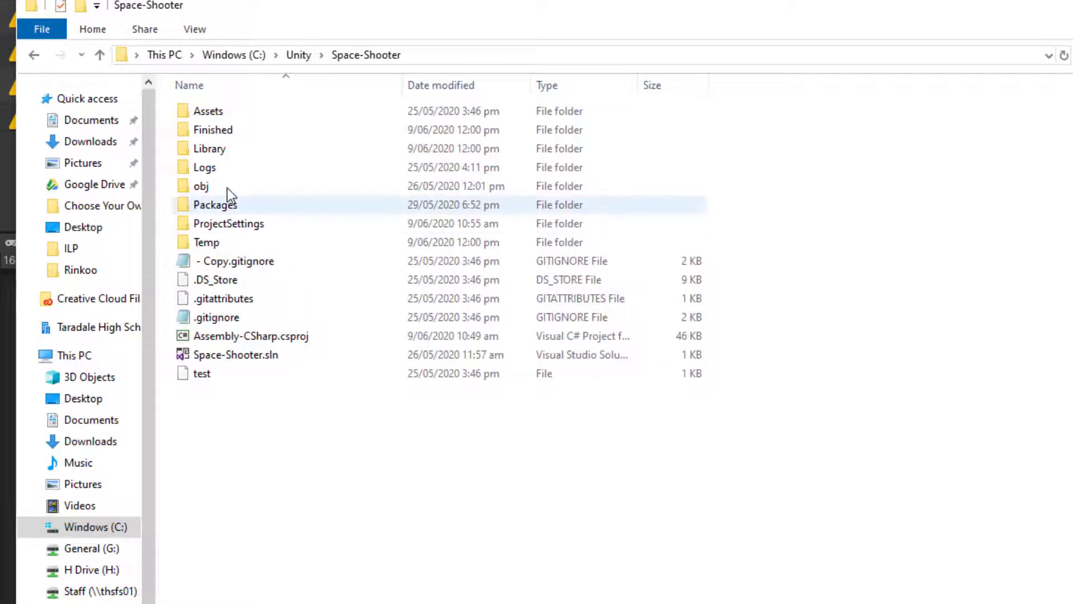
pyautogui.doubleClick(213, 130)
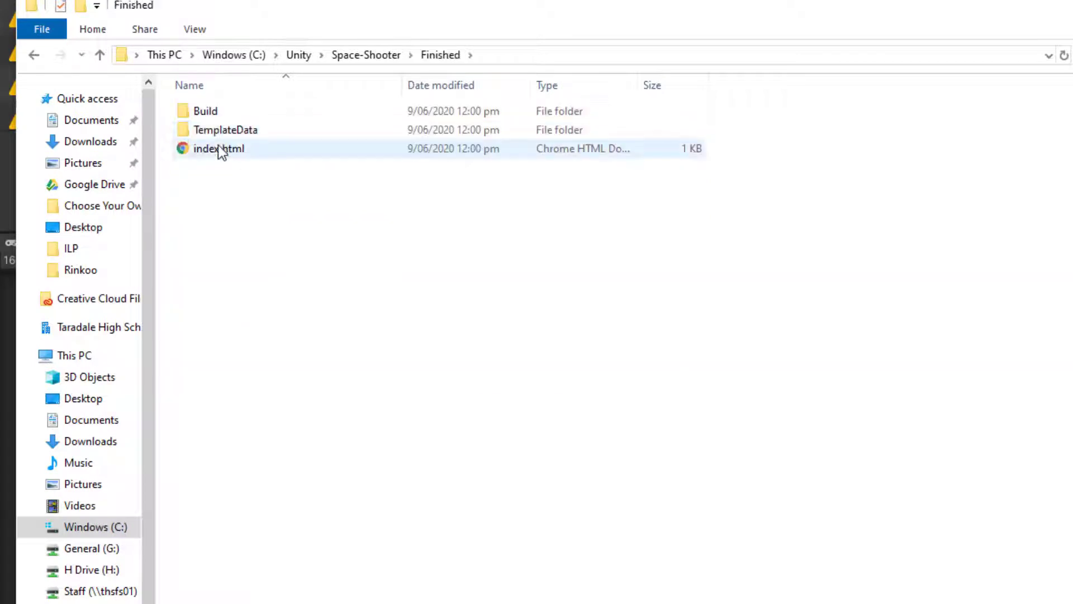
pyautogui.moveTo(225, 164)
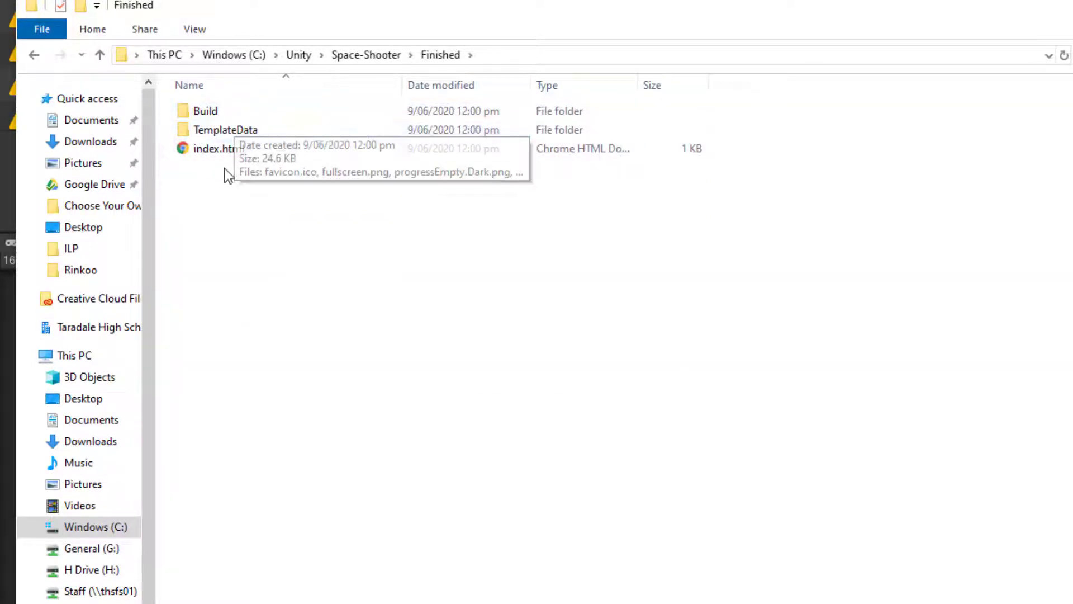
pyautogui.click(214, 148)
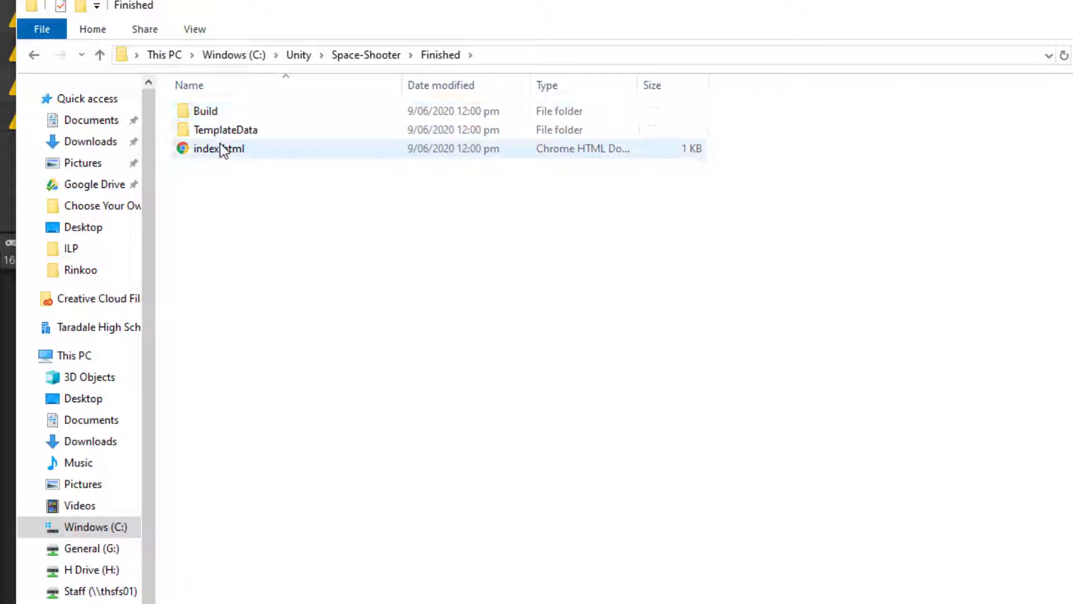
pyautogui.click(311, 241)
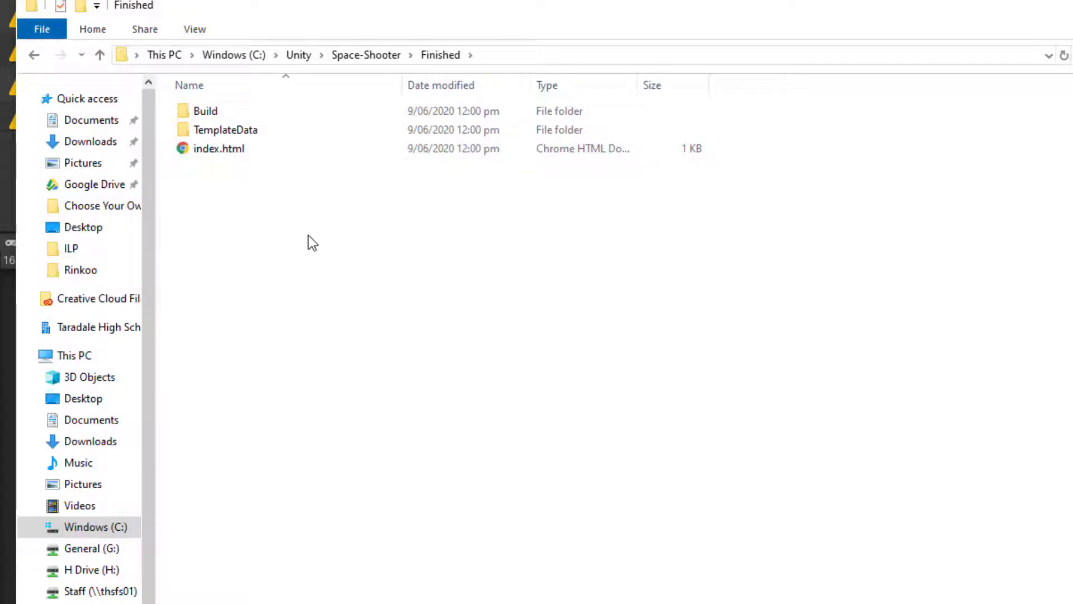
pyautogui.moveTo(308, 376)
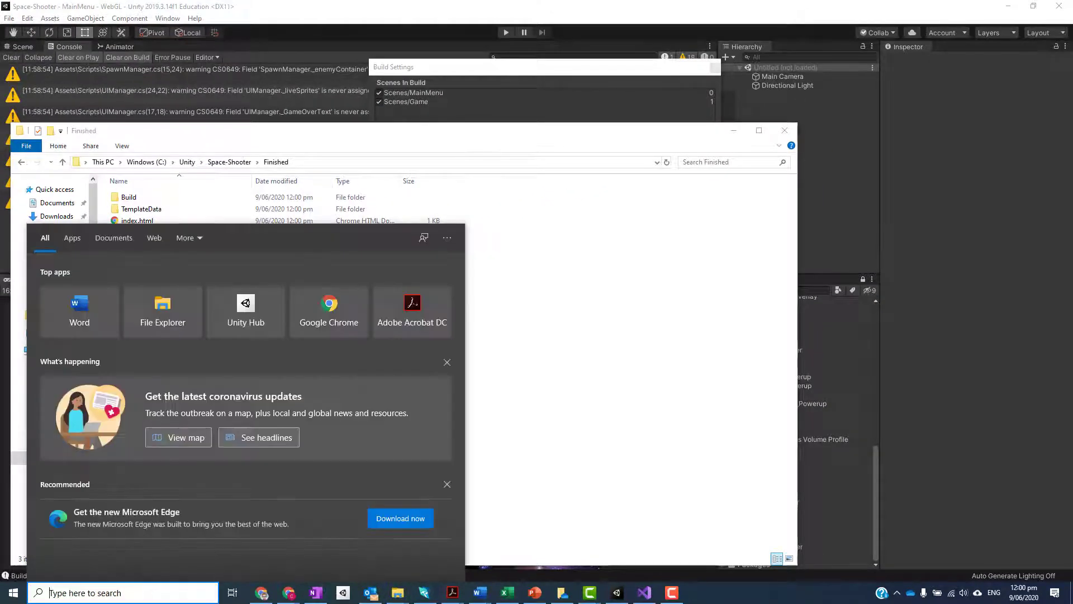
# In GitHub Desktop, commit the 20 changed files as 'Included webGL' and push to origin
pyautogui.write('git')
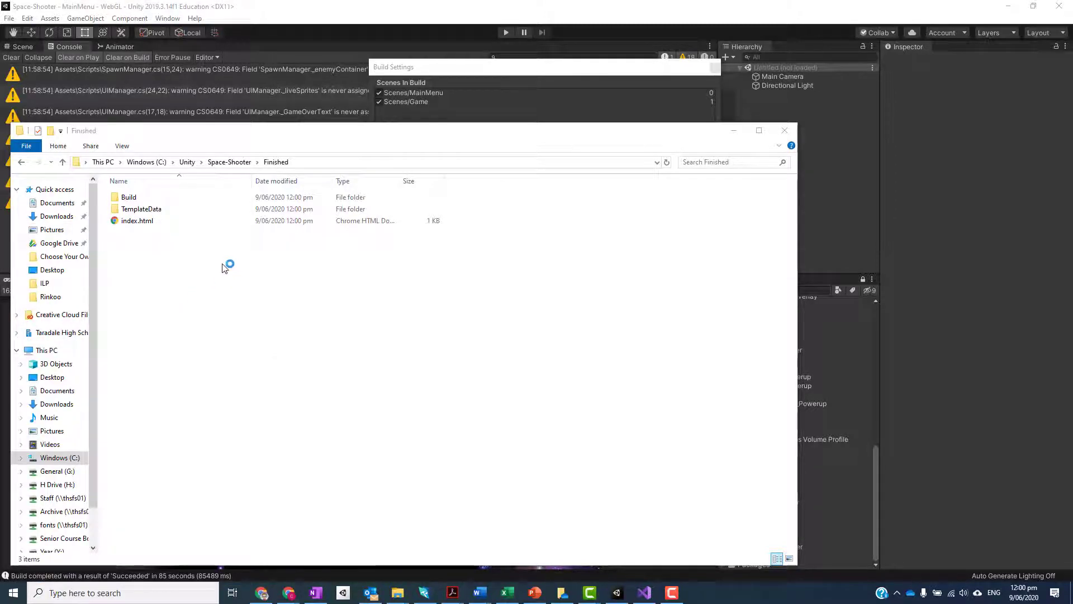
pyautogui.moveTo(228, 265)
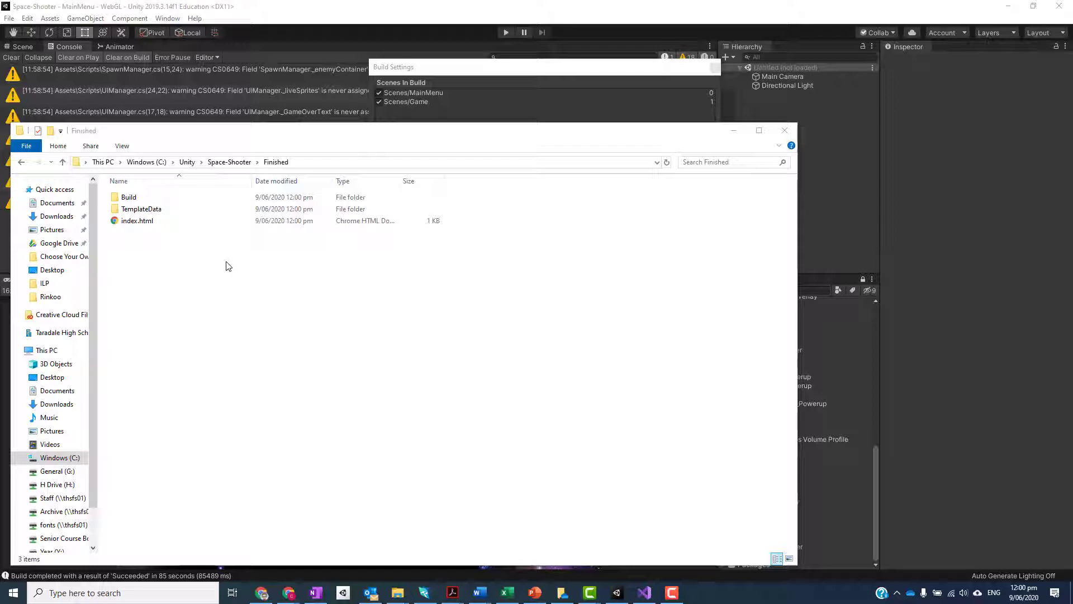
pyautogui.click(698, 592)
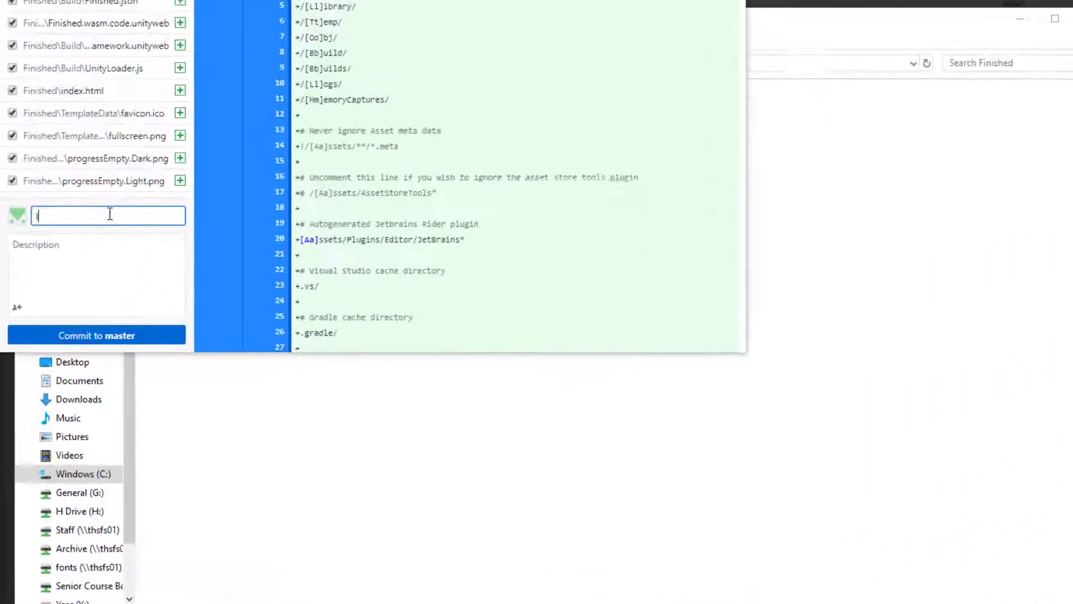
pyautogui.write('Included web')
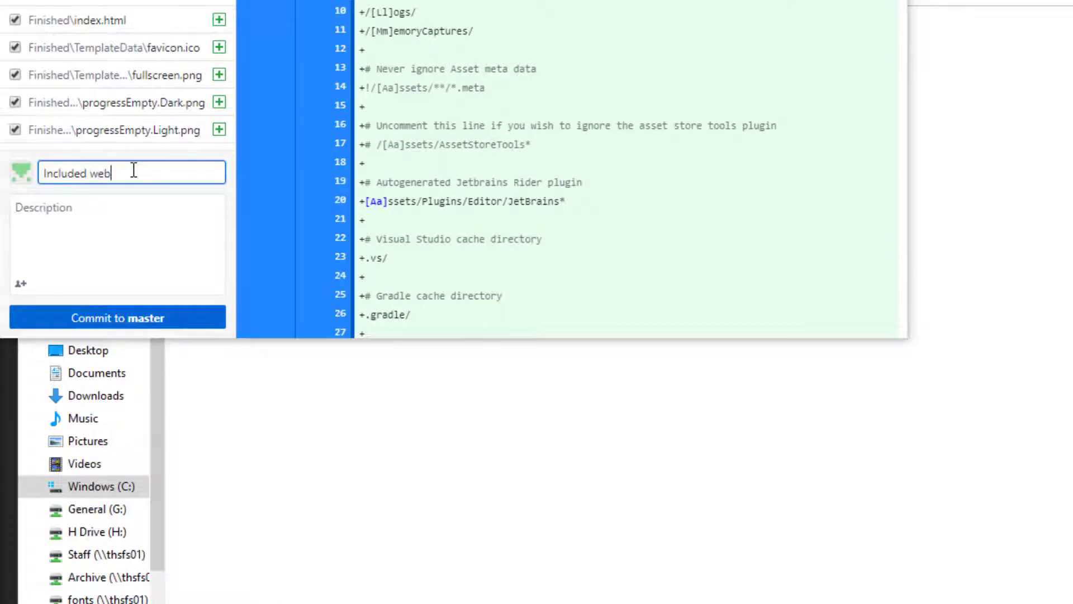
pyautogui.write('GL')
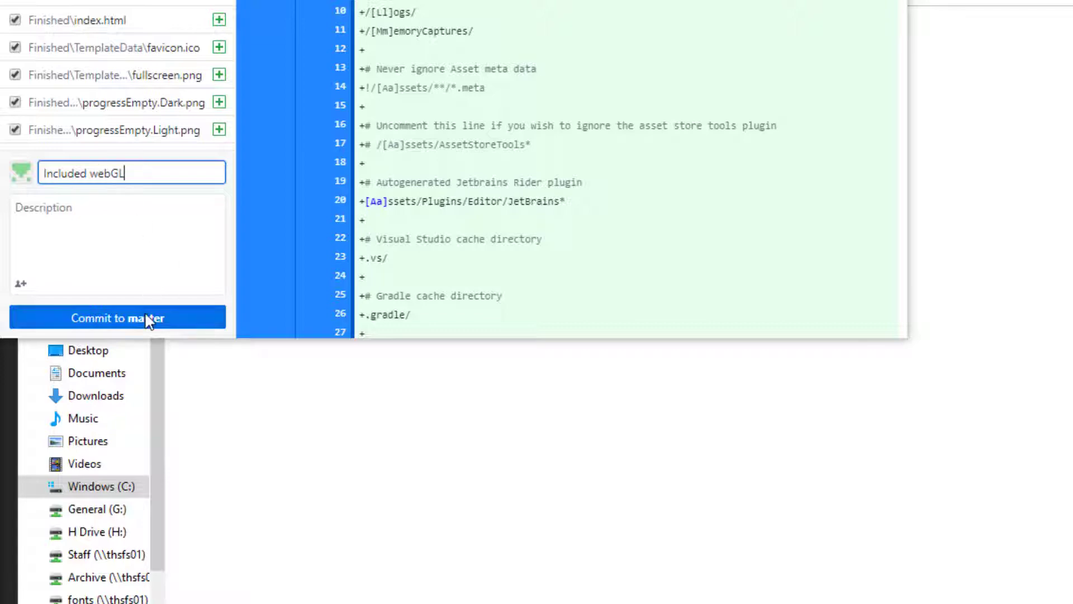
pyautogui.click(117, 318)
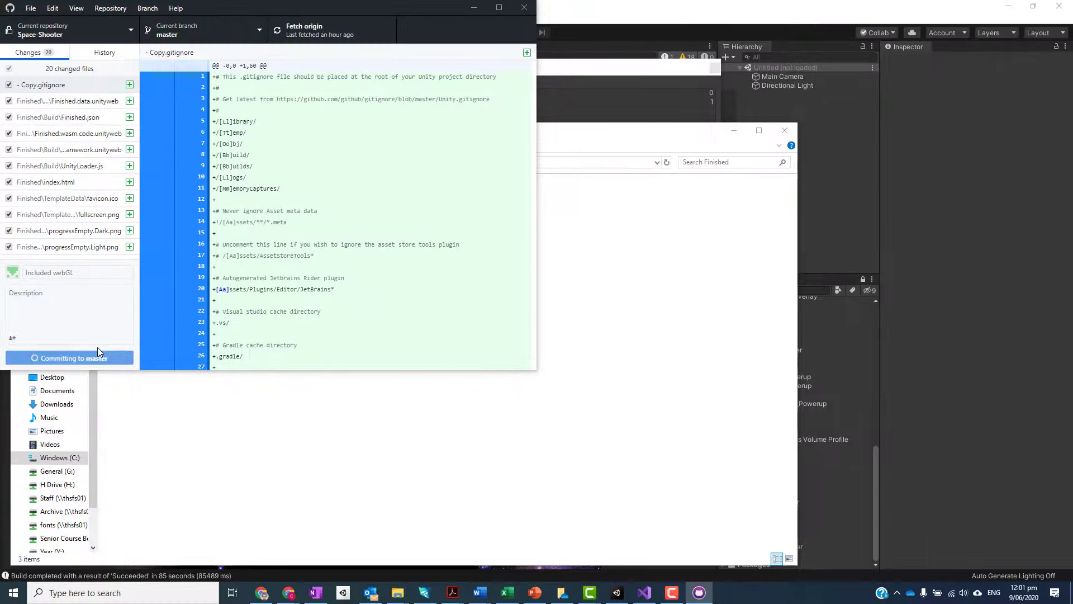
pyautogui.click(68, 357)
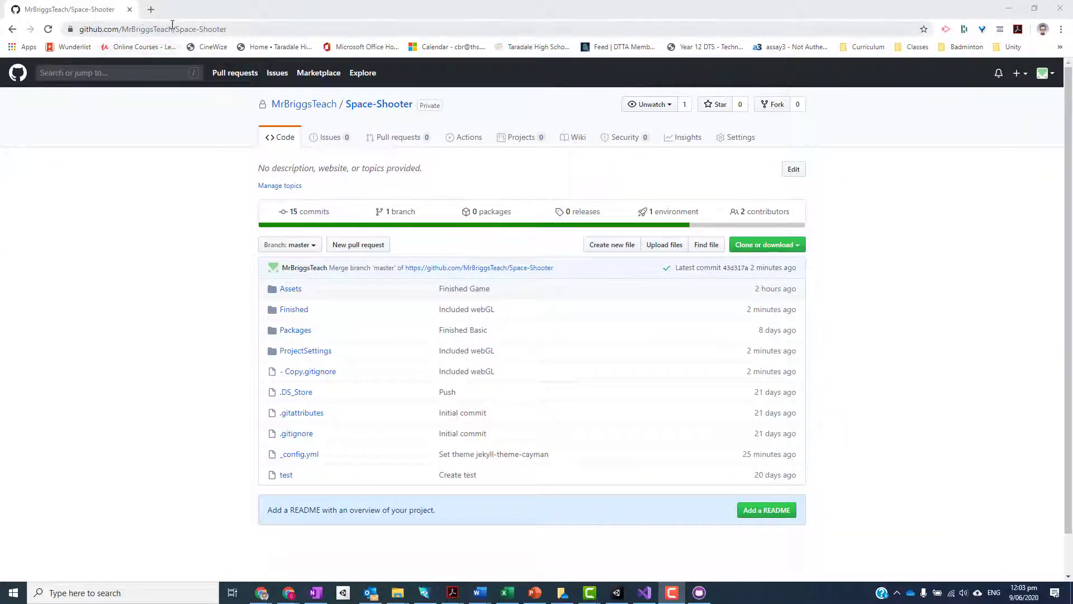
pyautogui.moveTo(288, 28)
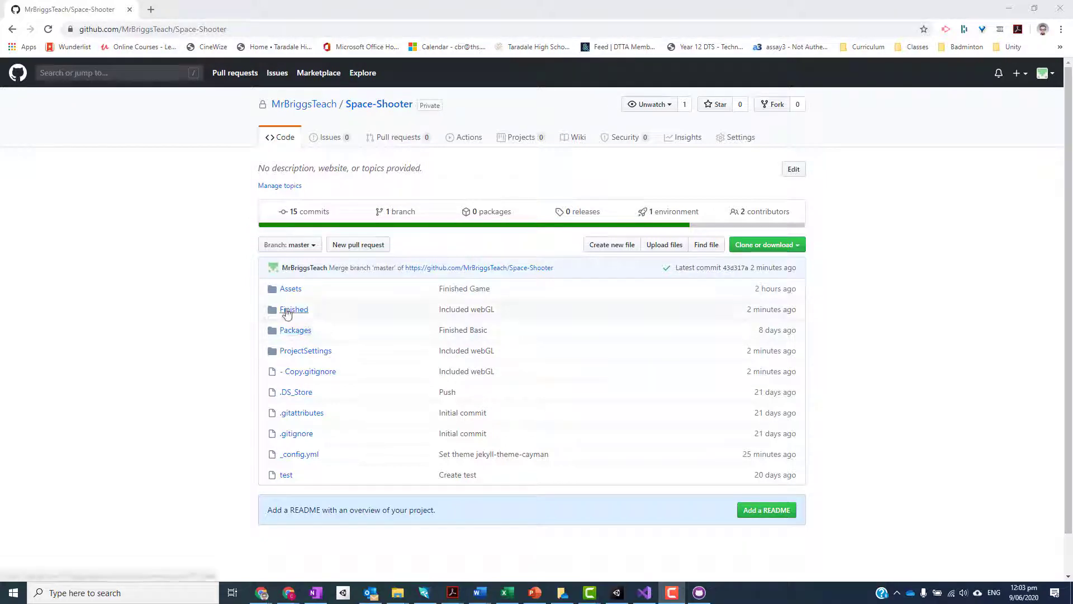
# Browse the repository's Finished and Build folders on GitHub, then navigate back up
pyautogui.click(293, 309)
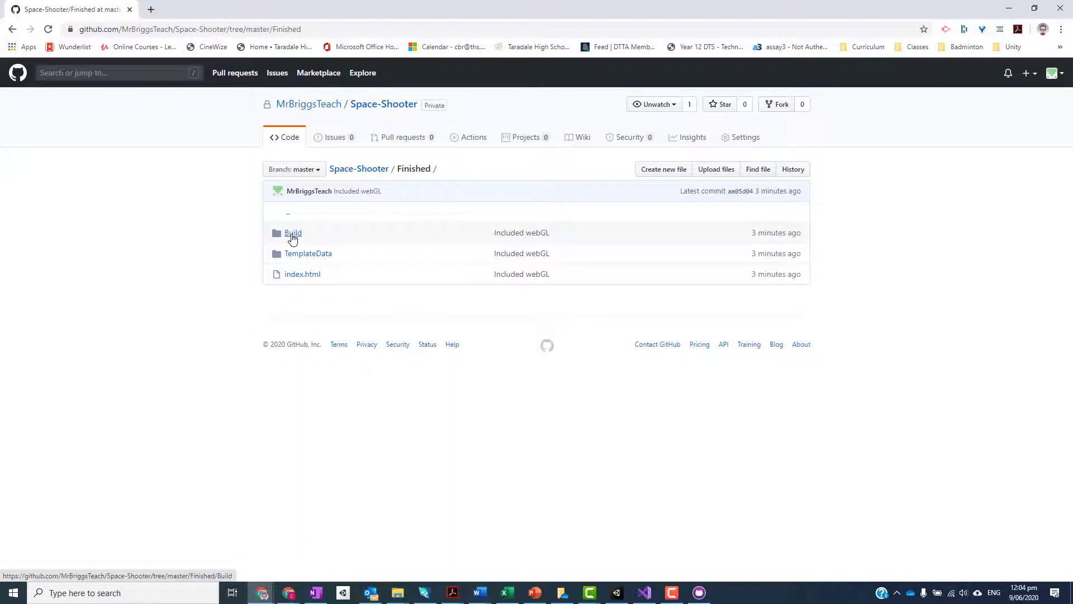
pyautogui.click(292, 232)
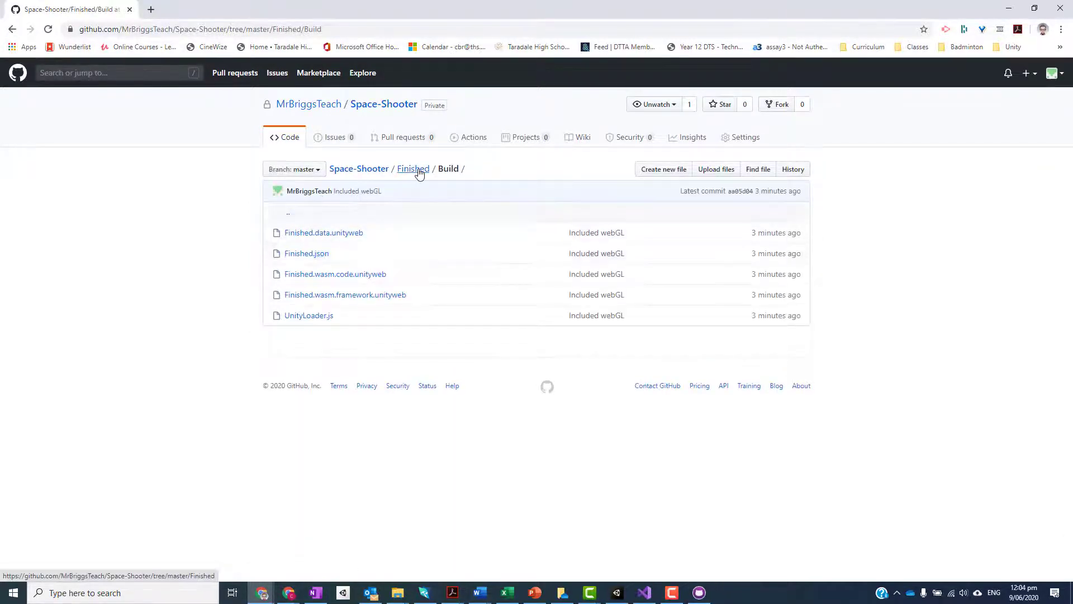
pyautogui.click(413, 168)
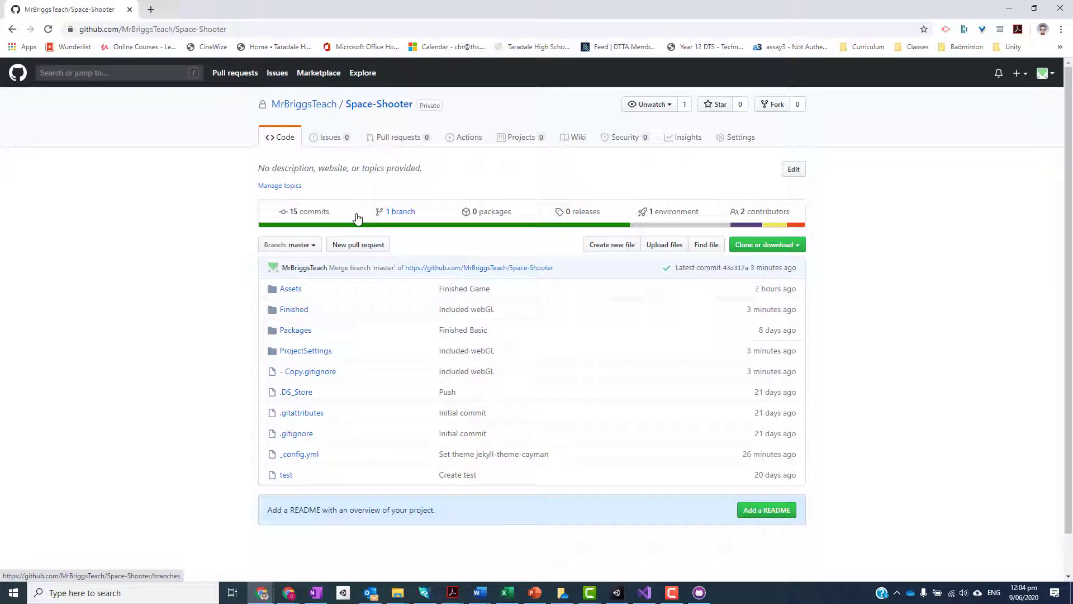
pyautogui.moveTo(401, 213)
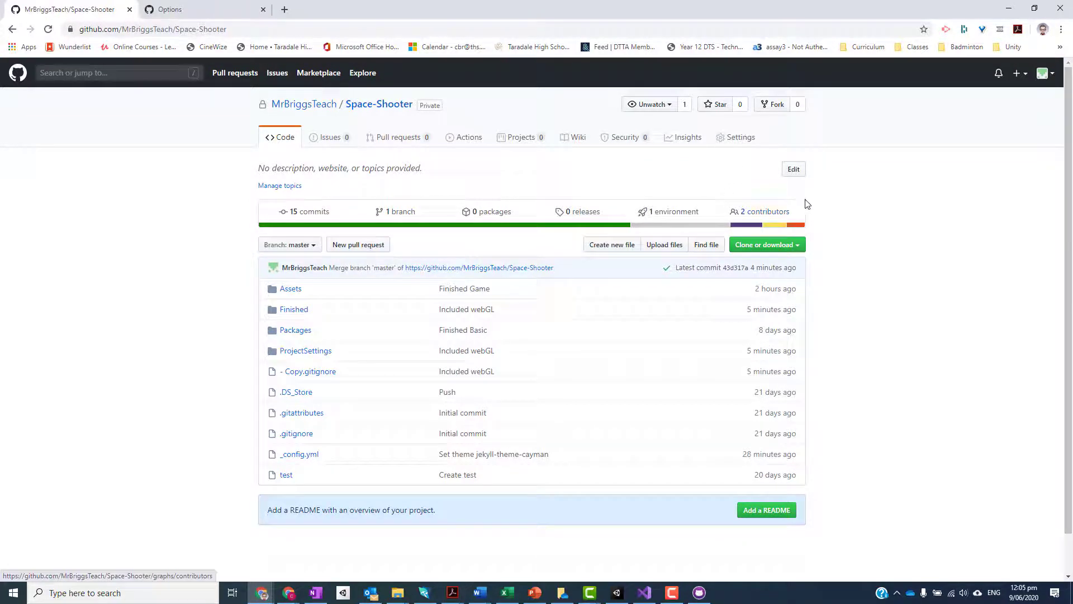
# Set the GitHub Pages source to the master branch in repository Settings
pyautogui.click(740, 137)
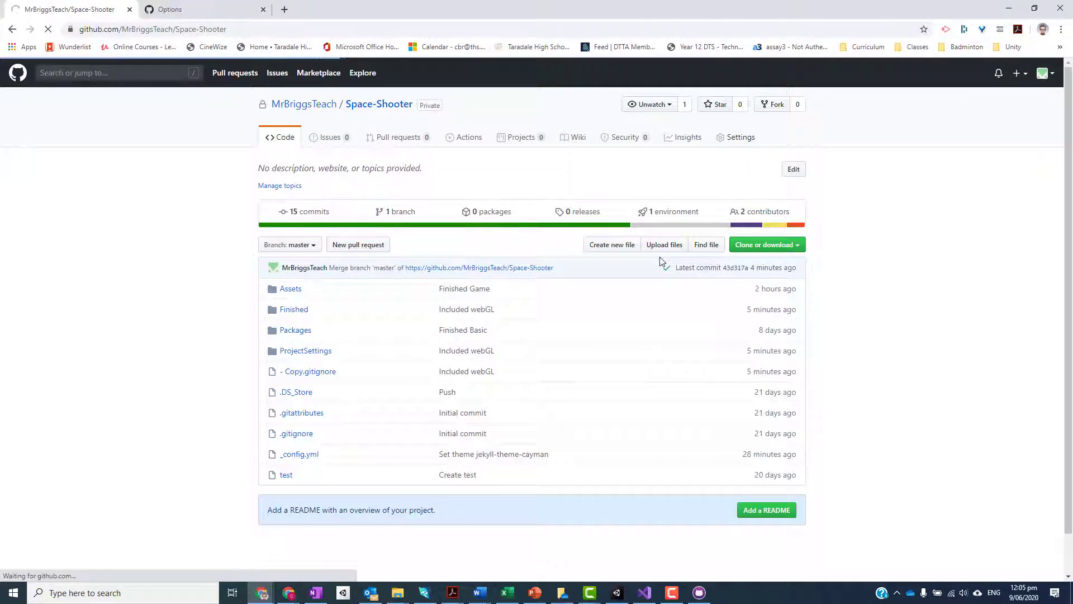
pyautogui.click(740, 137)
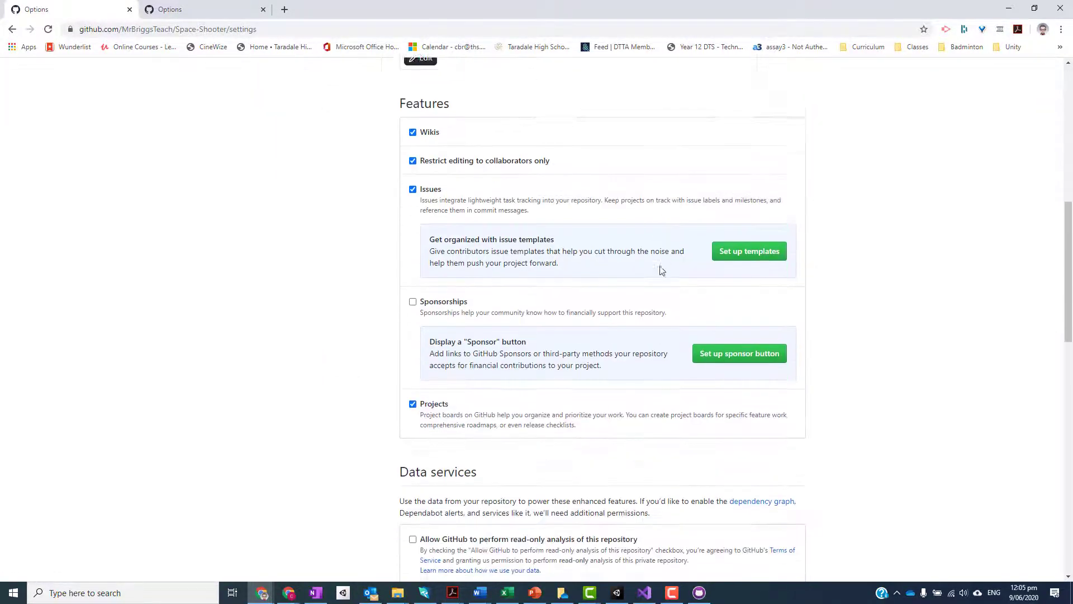
pyautogui.scroll(-3)
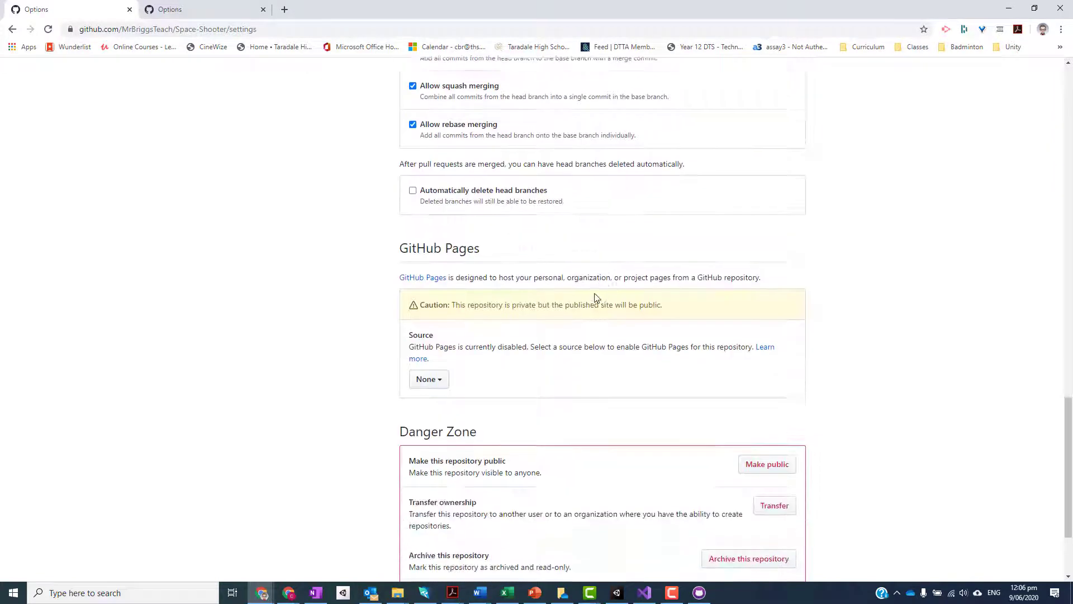
pyautogui.click(429, 267)
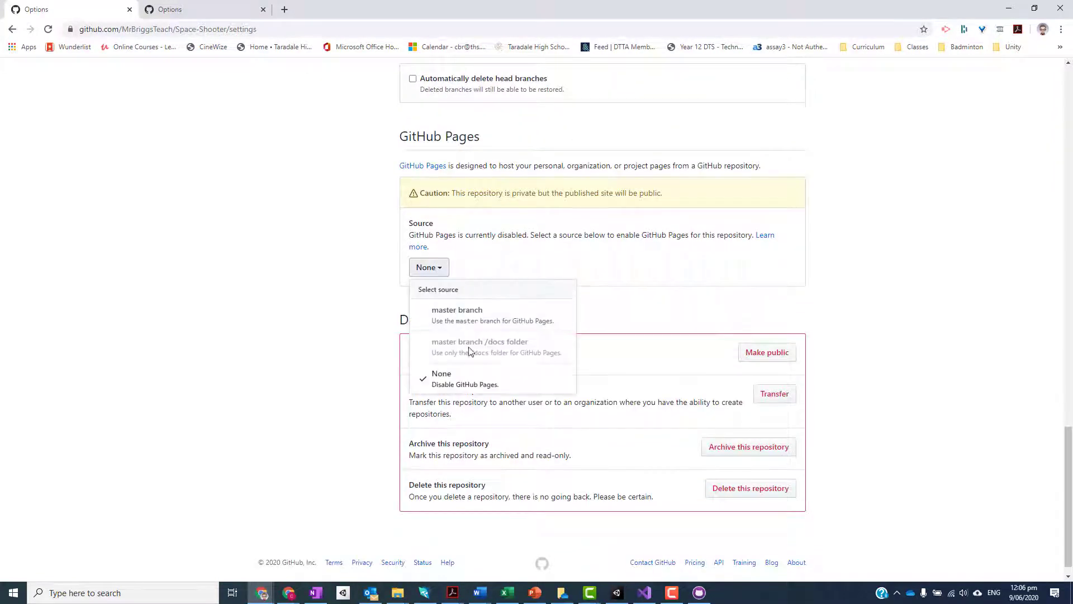
pyautogui.click(457, 309)
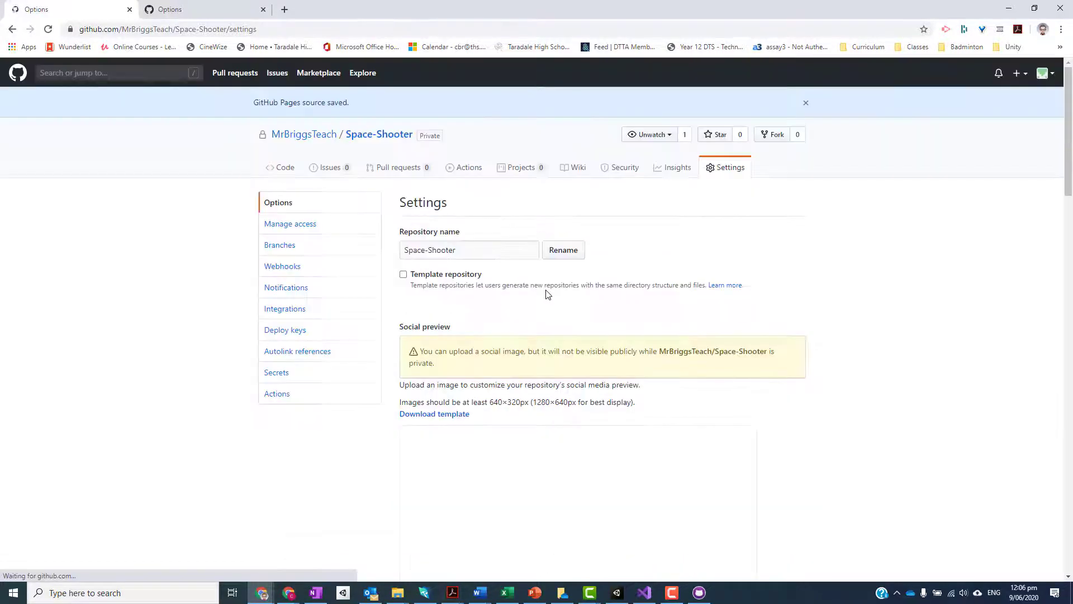
# Open the mrbriggsteach.github.io/Space-Shooter site, which shows Site not found
pyautogui.scroll(-3)
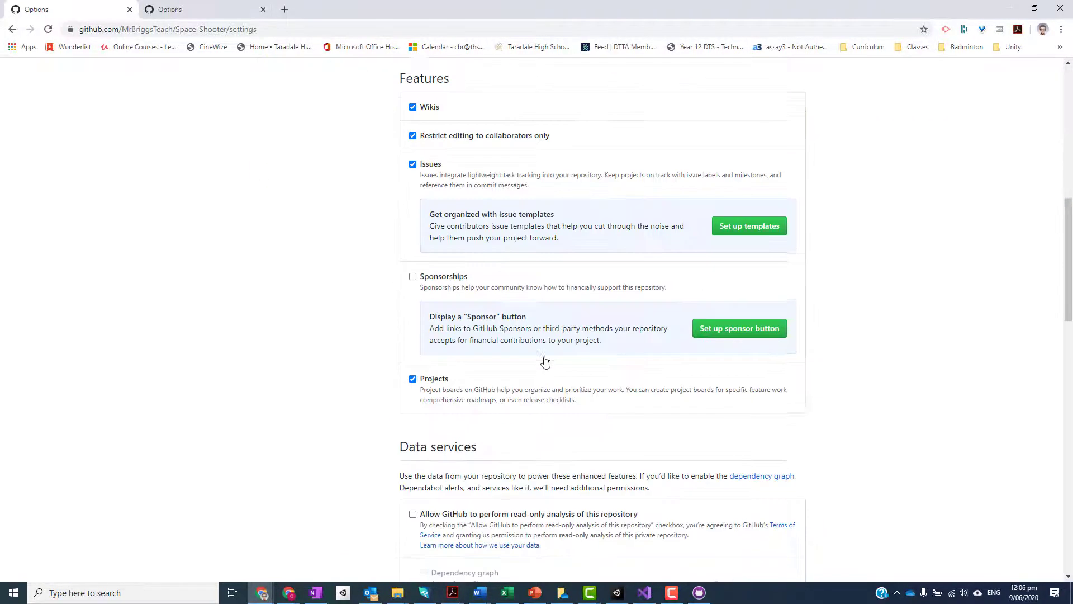
pyautogui.scroll(-3)
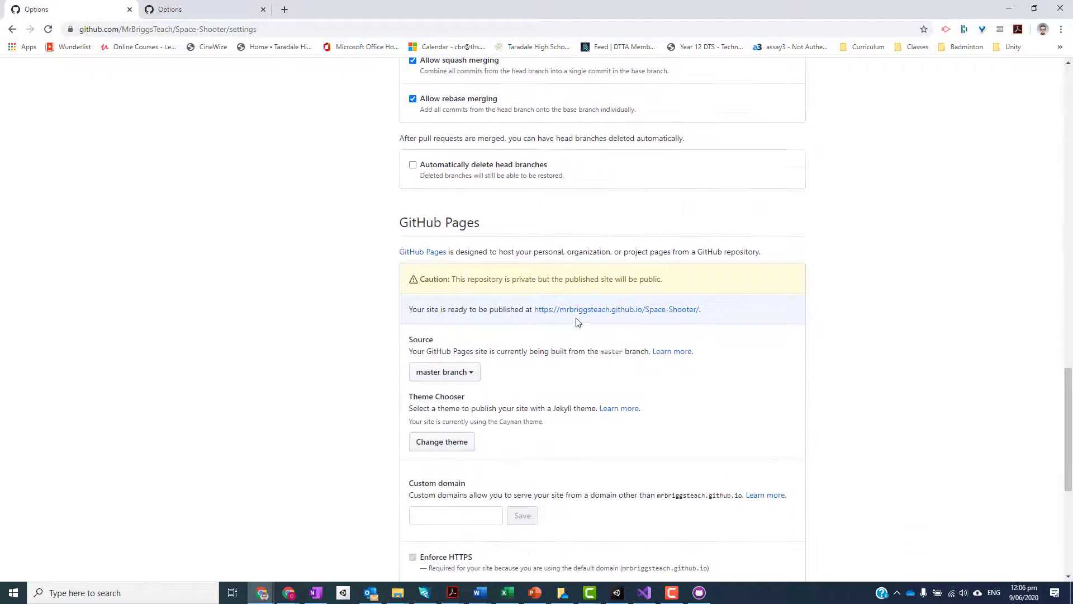
pyautogui.moveTo(616, 309)
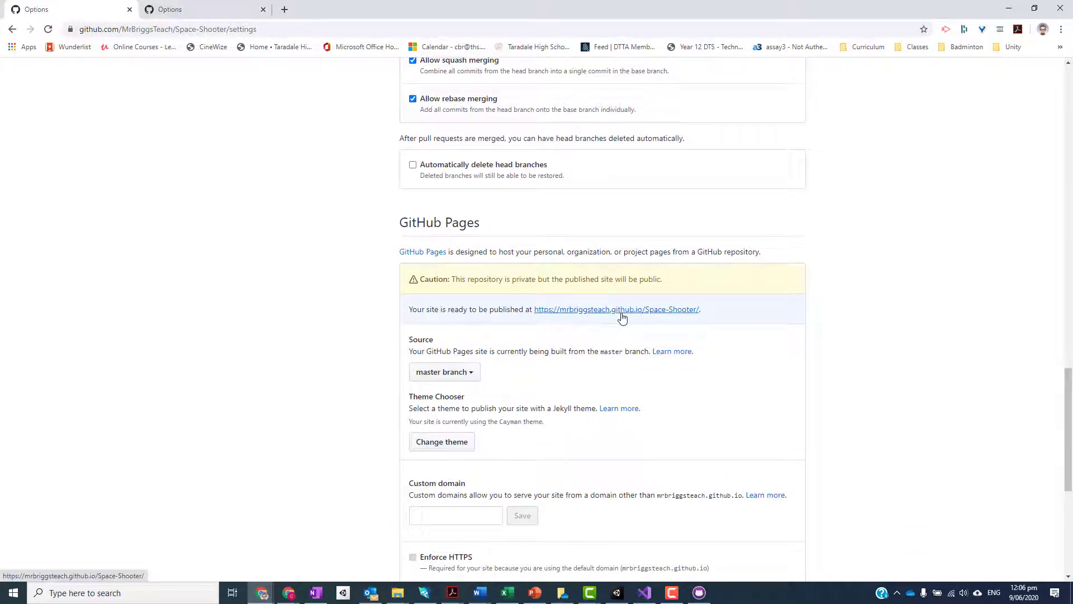
pyautogui.click(616, 308)
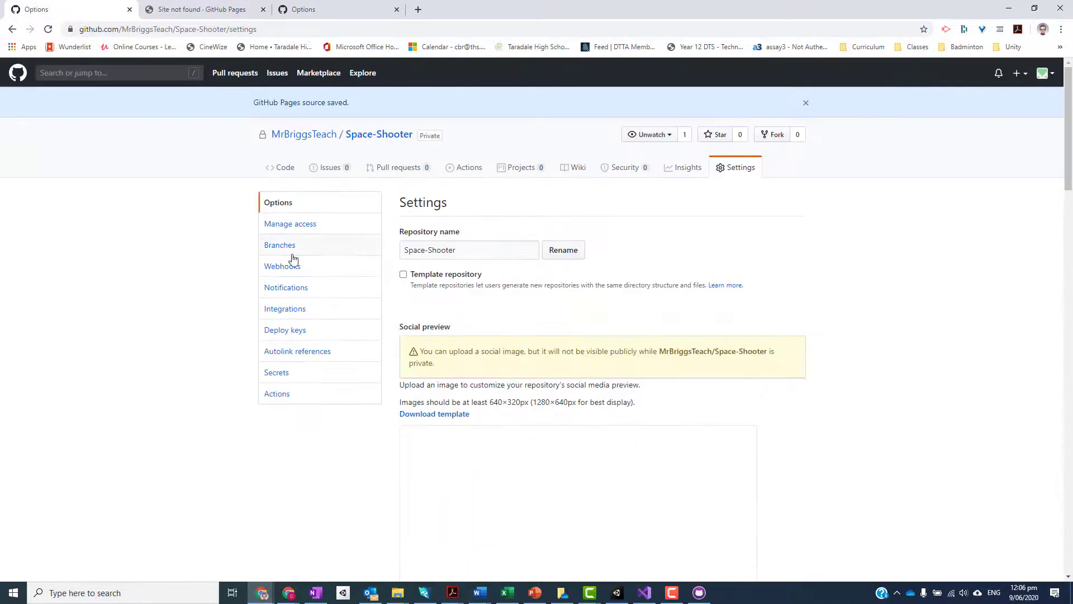
pyautogui.moveTo(379, 134)
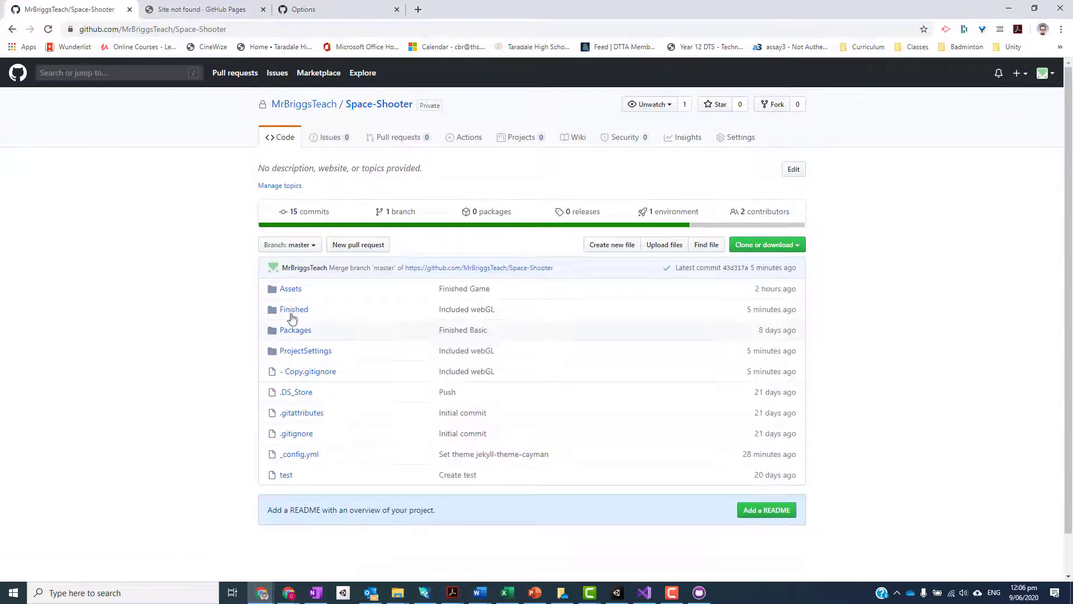
pyautogui.moveTo(293, 308)
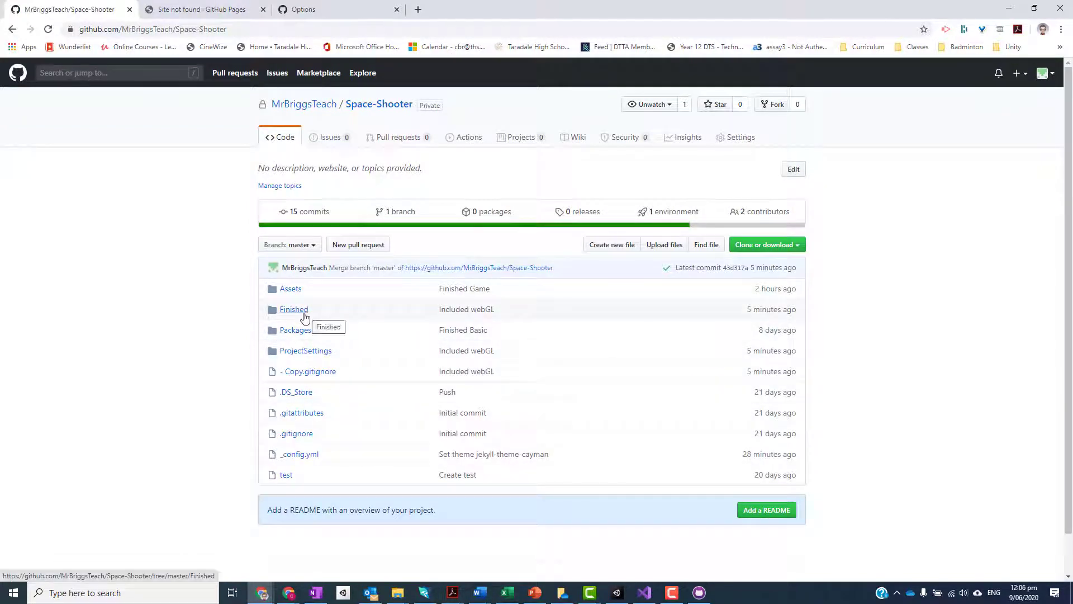
pyautogui.moveTo(294, 315)
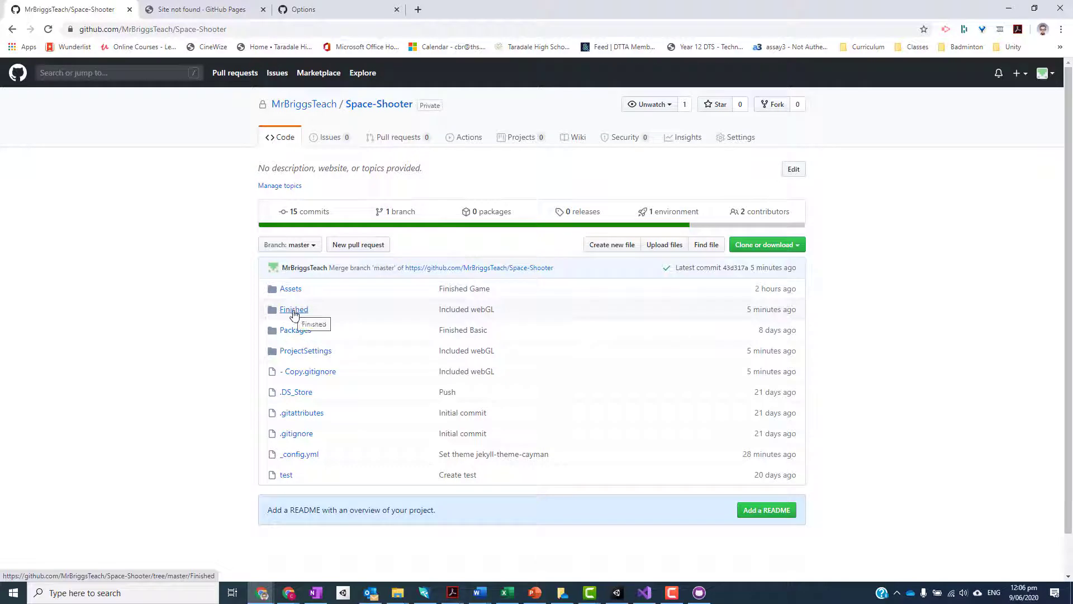
# View the Finished folder's Build, TemplateData and index.html, then return to the repository root
pyautogui.click(294, 308)
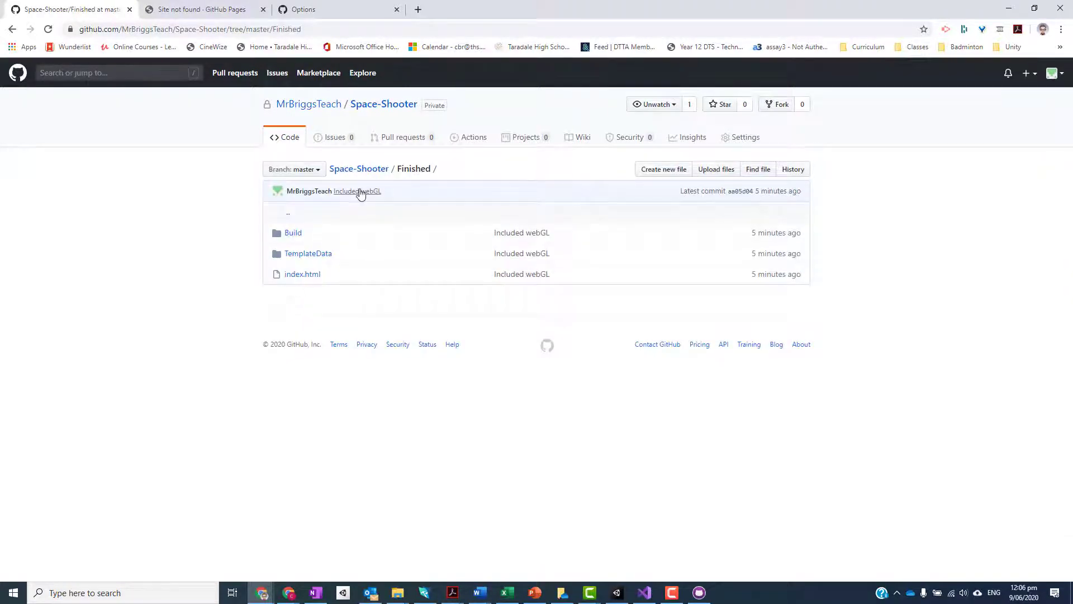
pyautogui.click(358, 168)
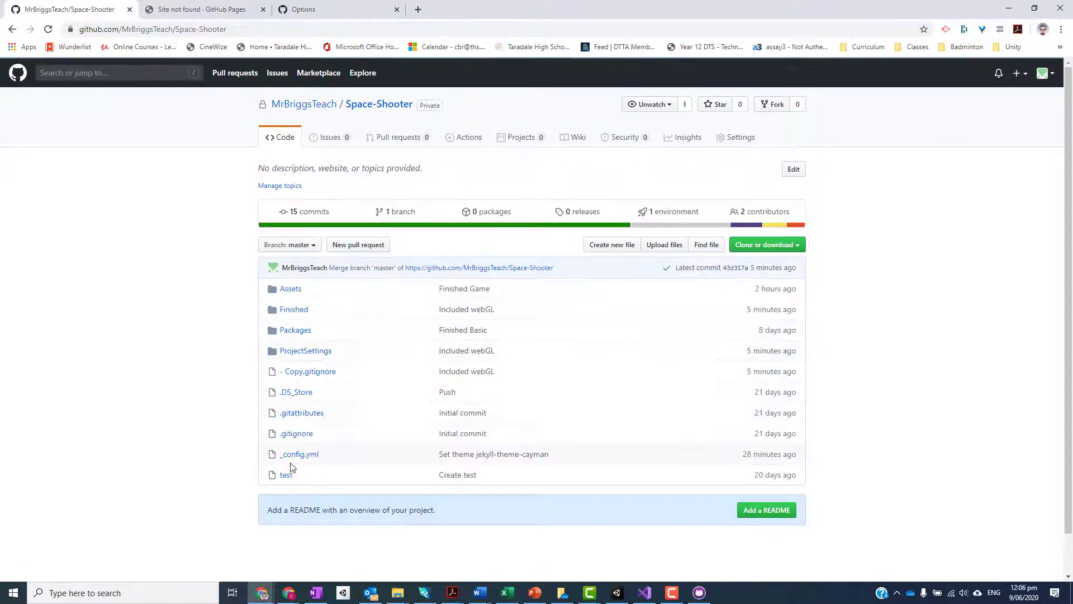
pyautogui.moveTo(296, 433)
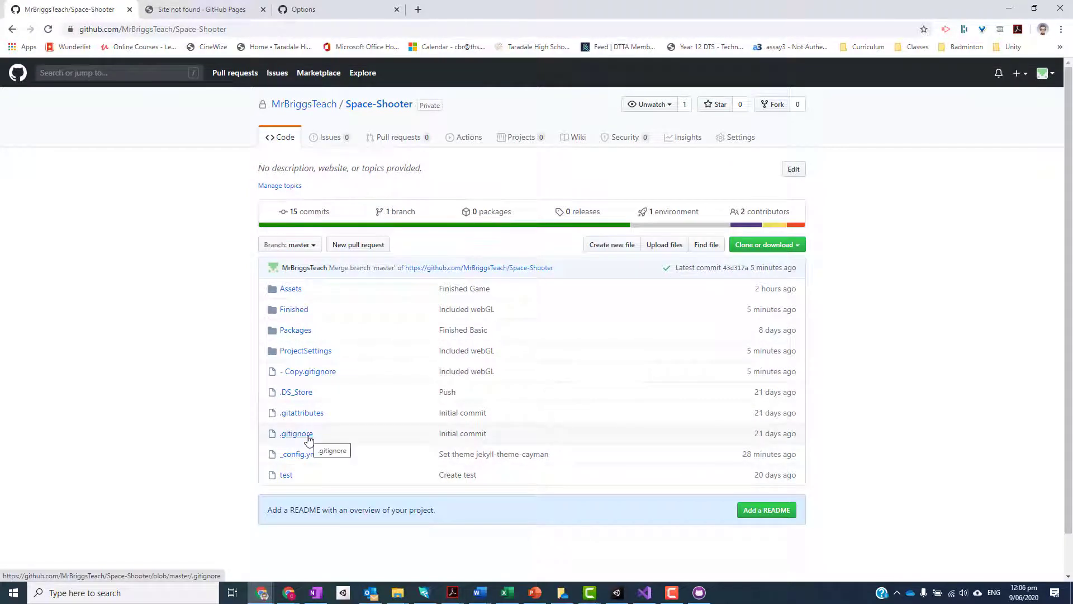
pyautogui.moveTo(293, 308)
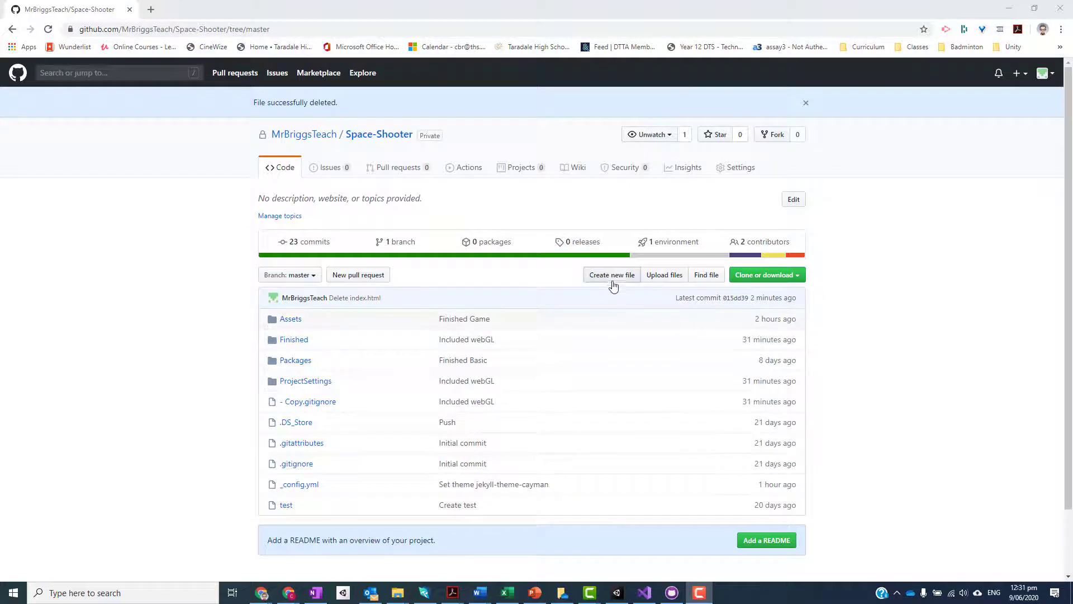
# Create a new root file named index.html and enter redirect HTML pointing to Finished/index.html
pyautogui.click(611, 275)
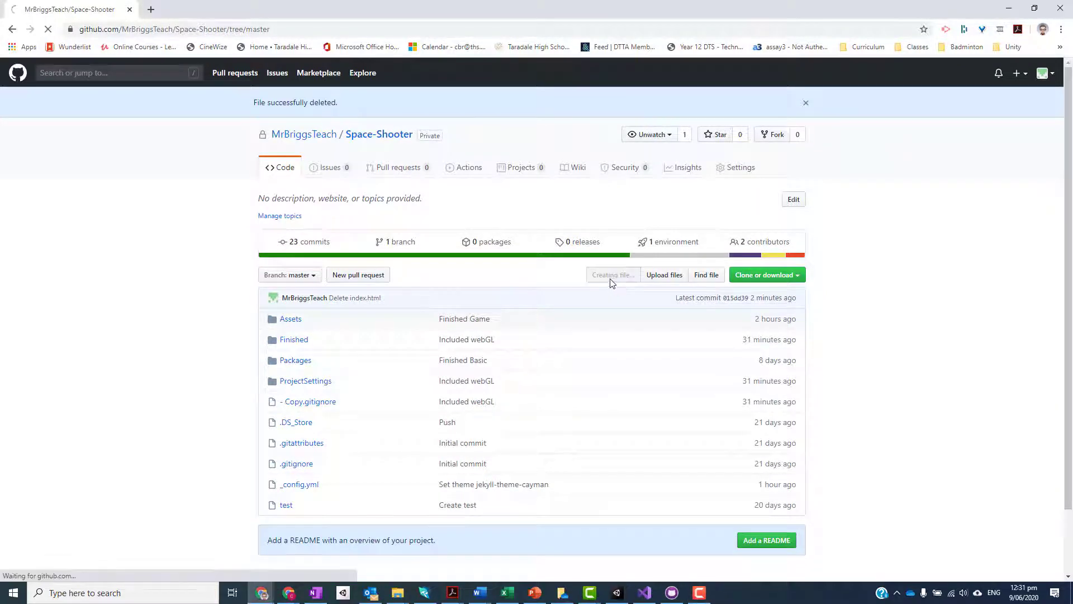
pyautogui.click(610, 275)
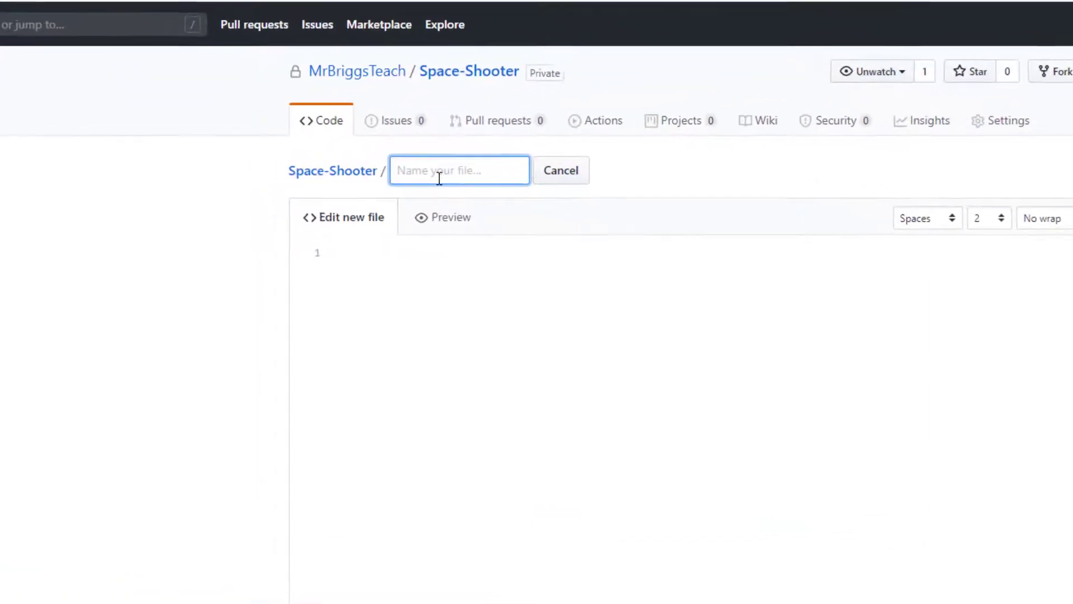
pyautogui.write('index.')
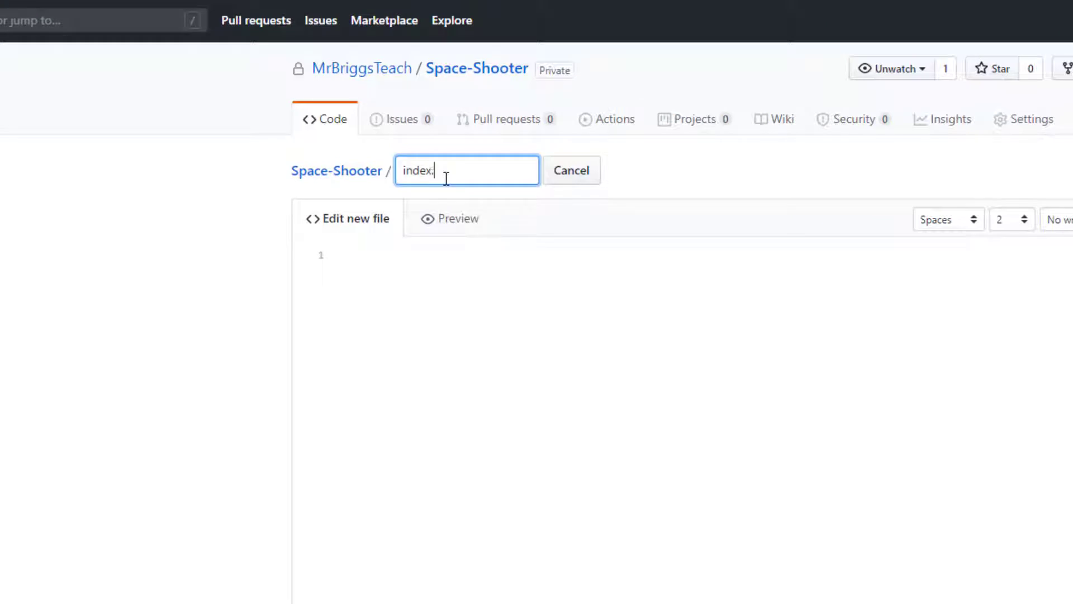
pyautogui.write('html')
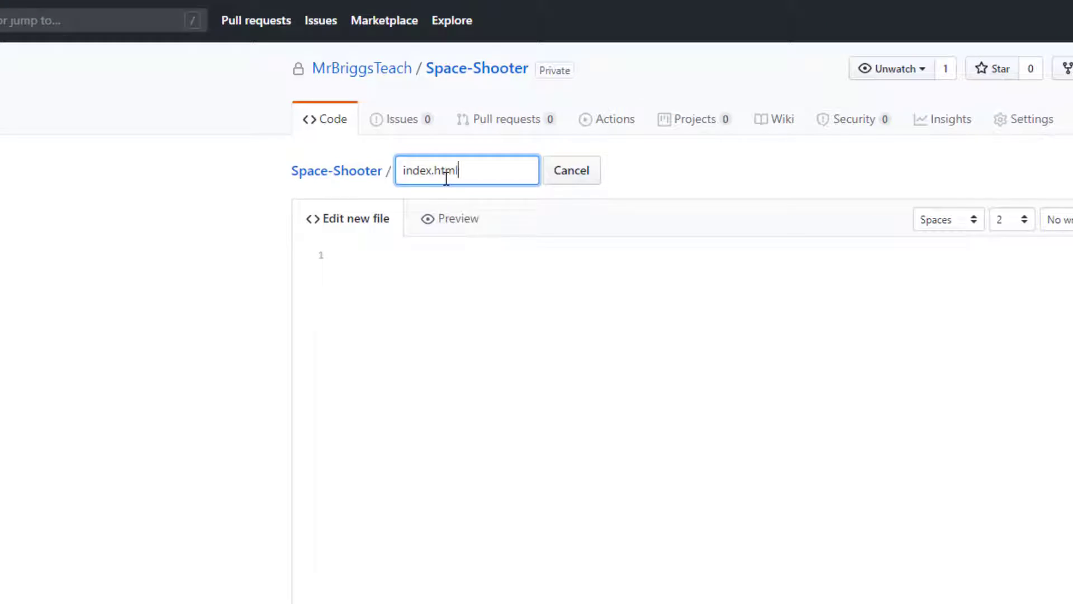
pyautogui.click(393, 256)
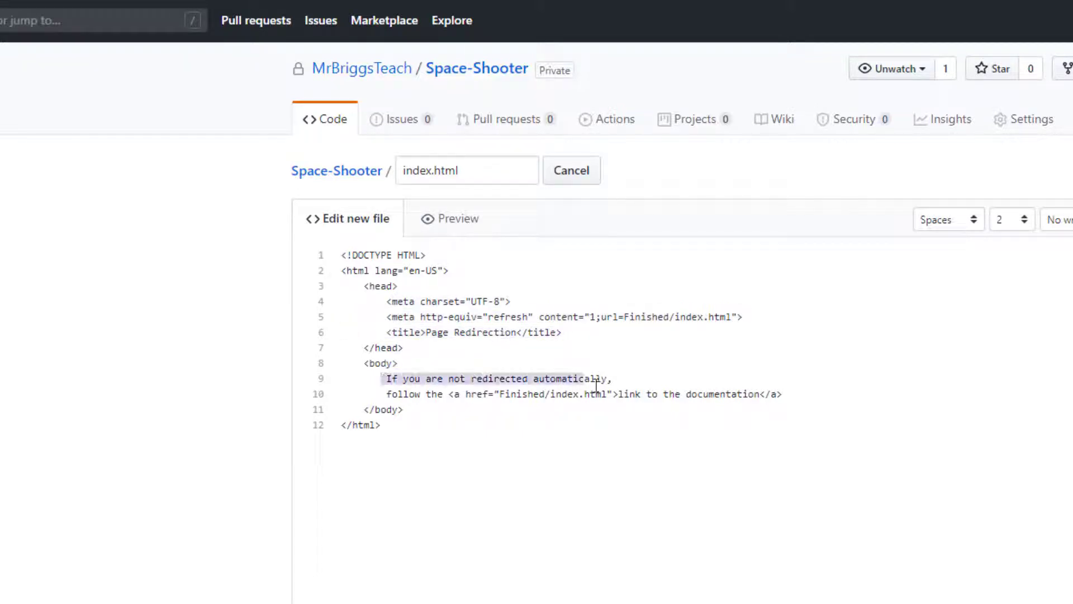
pyautogui.moveTo(650, 394)
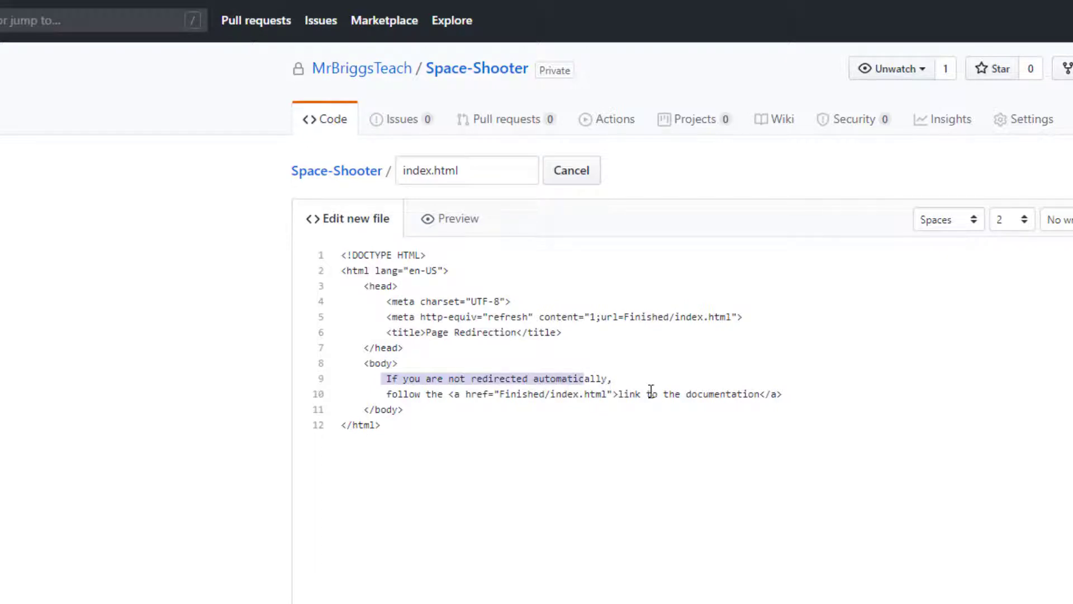
pyautogui.moveTo(653, 400)
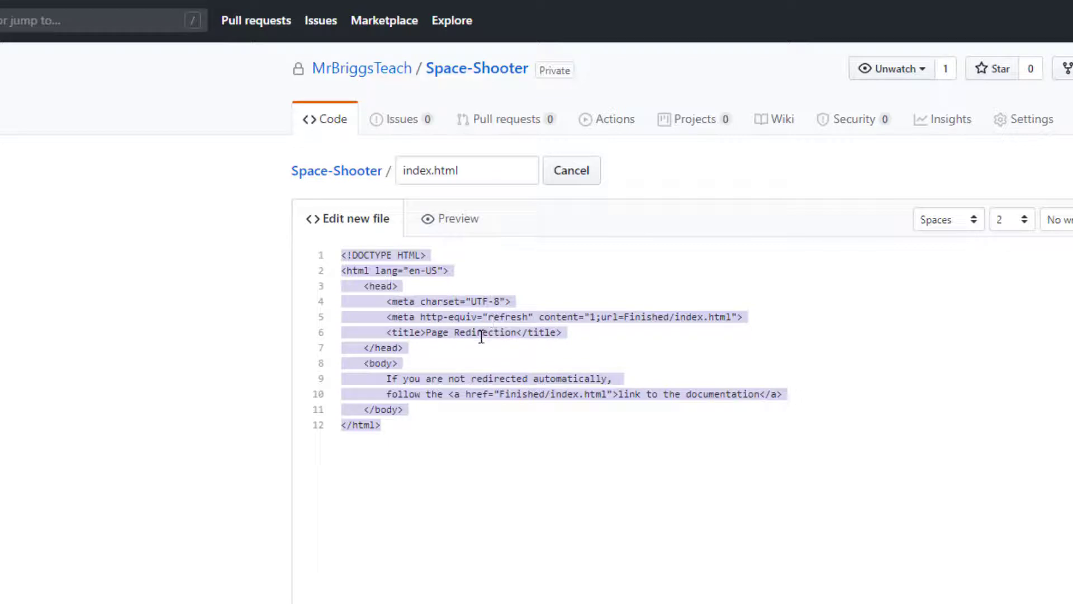
pyautogui.moveTo(494, 315)
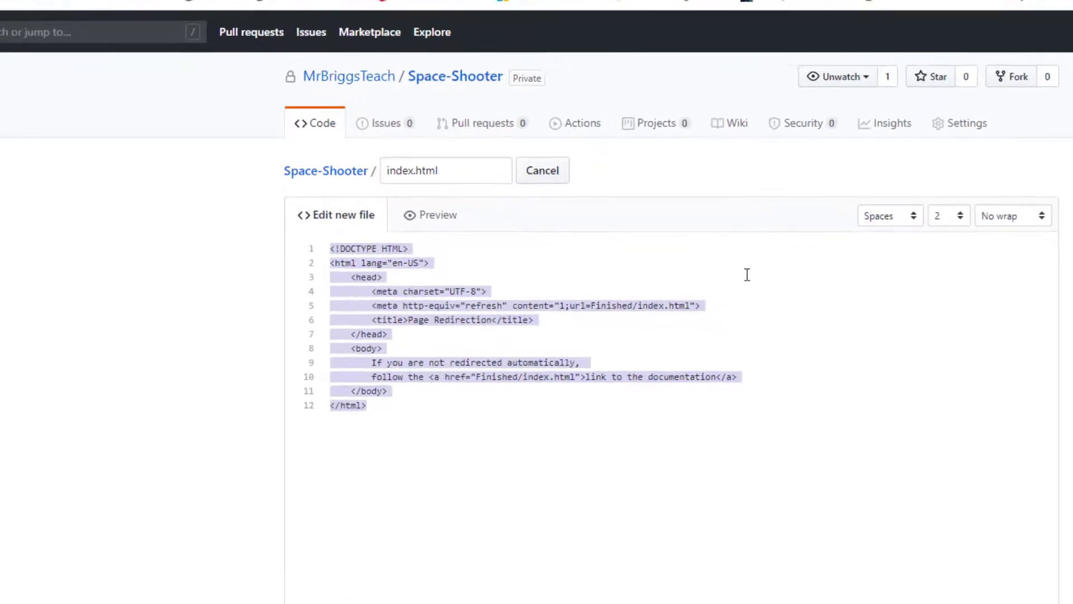
# Commit the new index.html to master with the message 'Added proxy index.html'
pyautogui.scroll(-3)
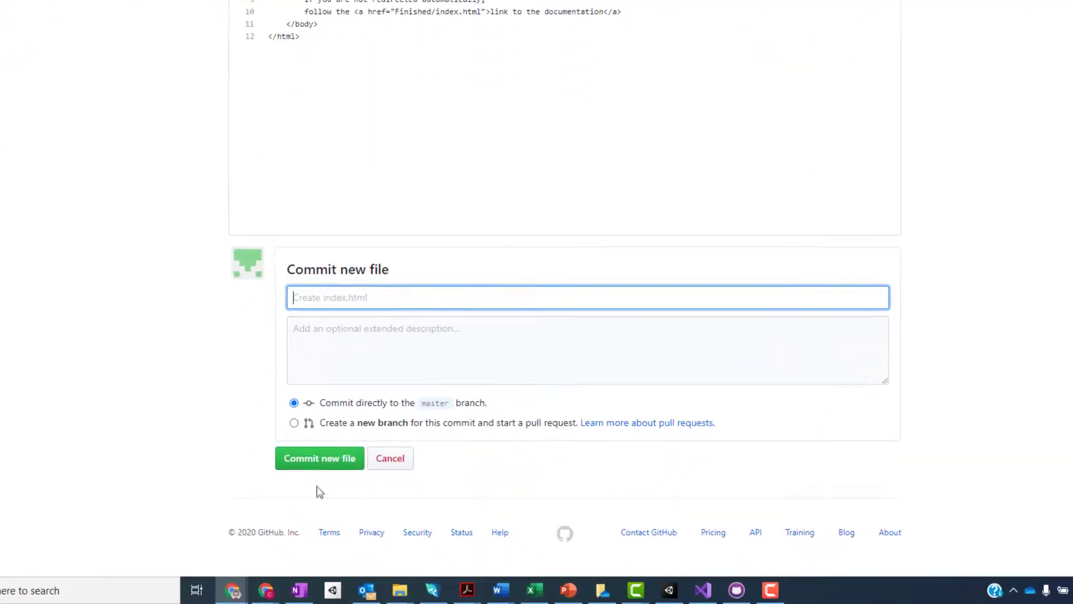
pyautogui.write('Added pr')
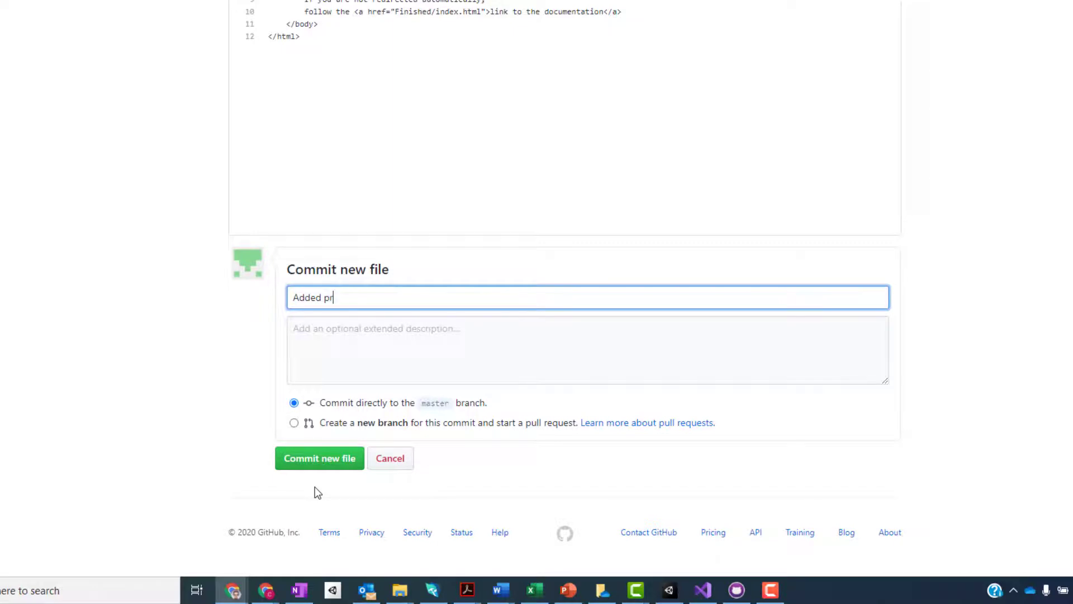
pyautogui.write('oxy index')
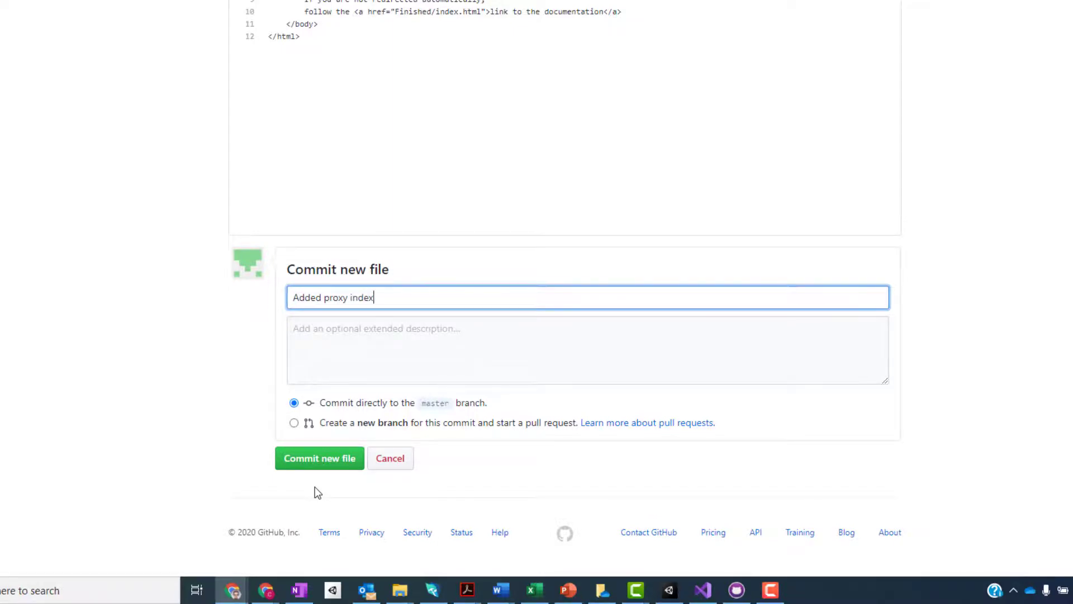
pyautogui.write('.html')
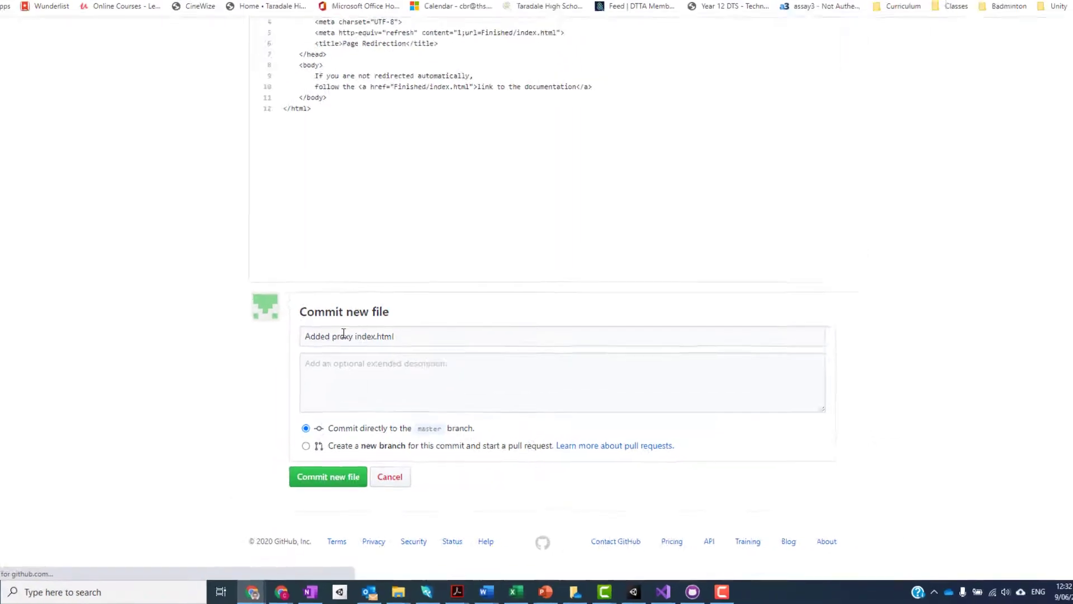
pyautogui.click(328, 476)
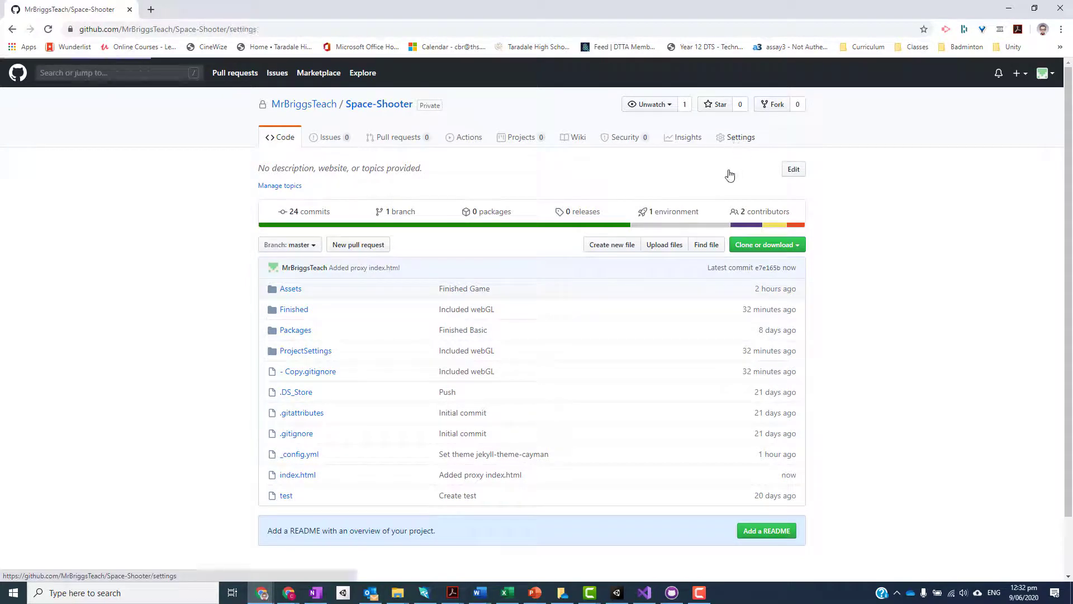
# Open the Space-Shooter repository's Settings and scroll toward the GitHub Pages section
pyautogui.click(741, 137)
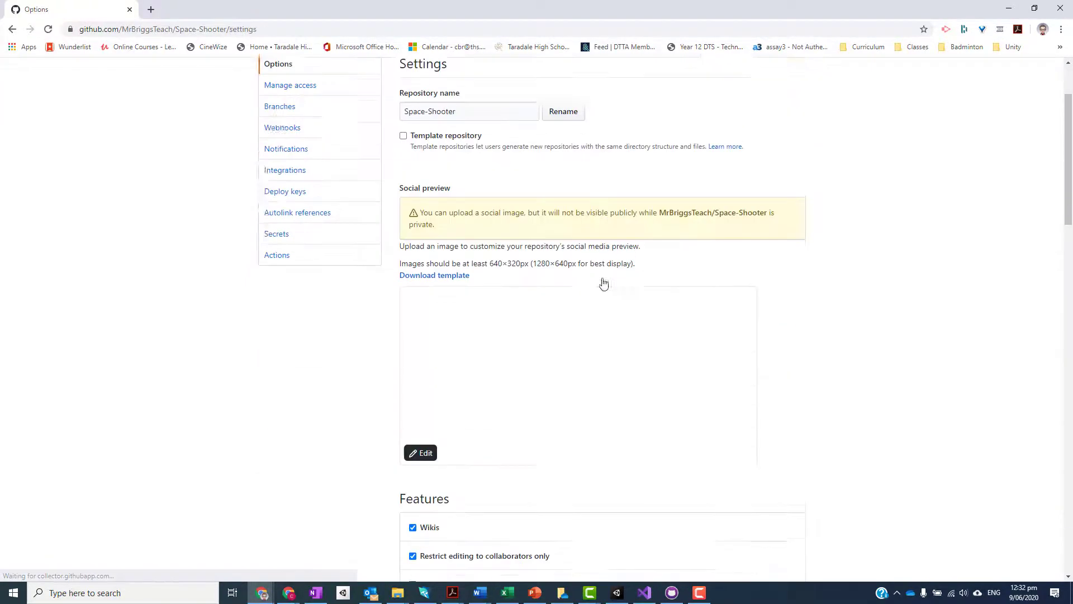
pyautogui.scroll(-3)
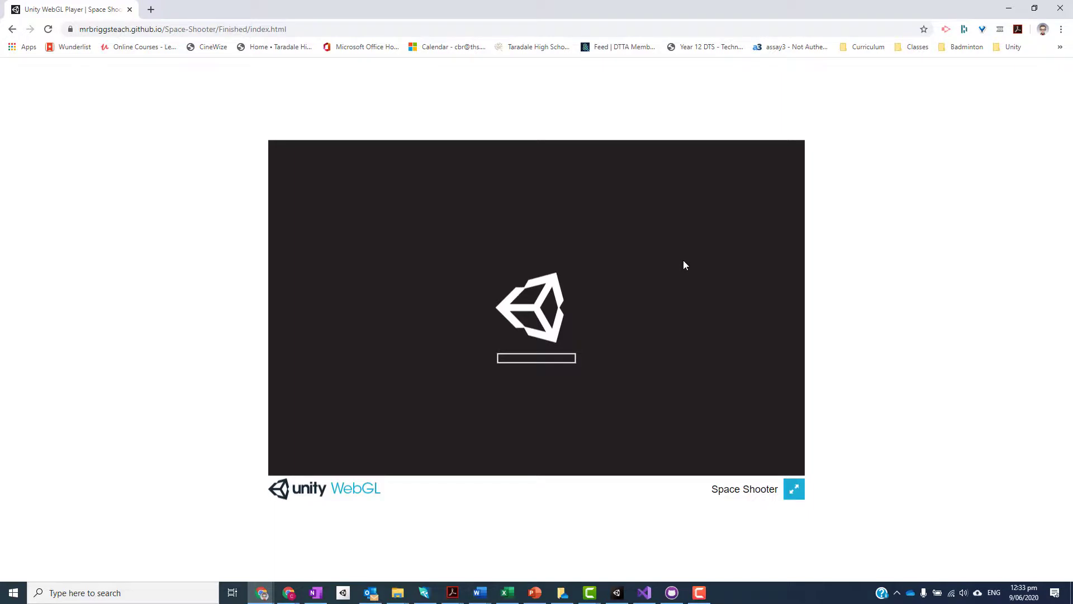
pyautogui.moveTo(560, 361)
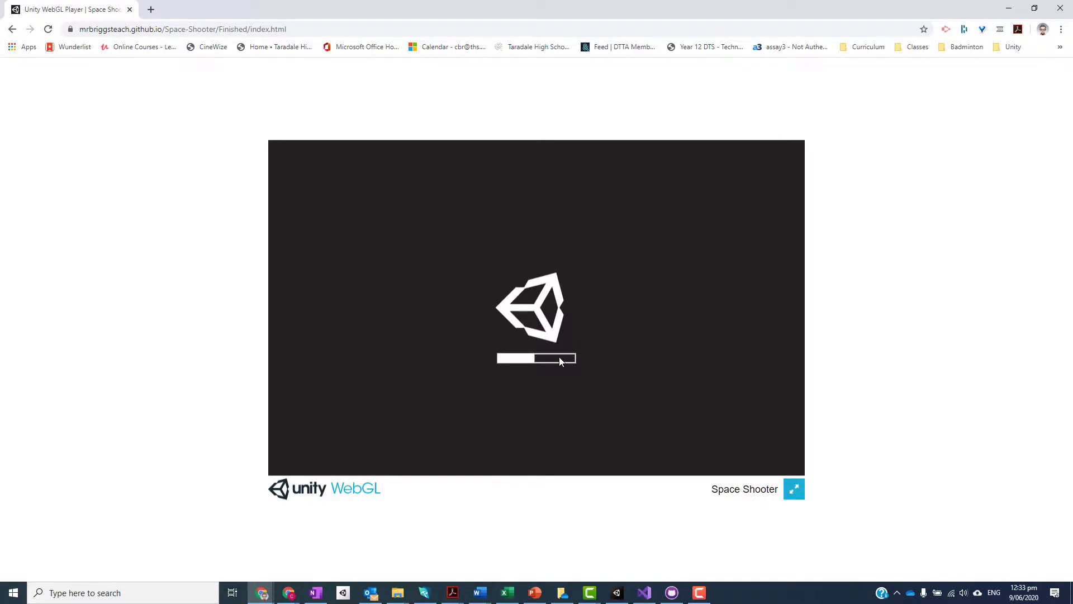
pyautogui.moveTo(578, 359)
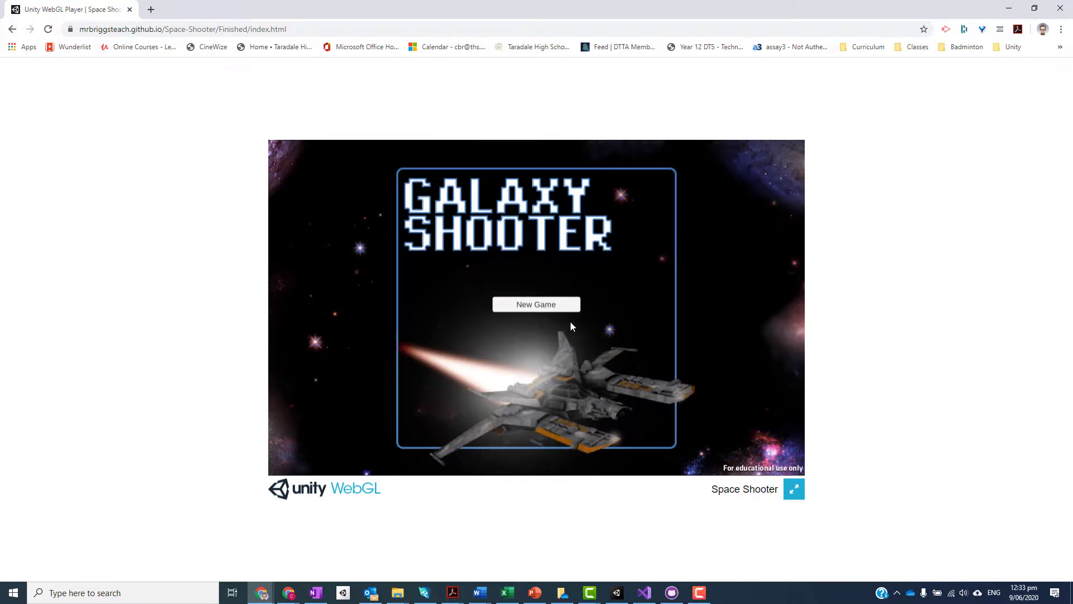
pyautogui.moveTo(562, 317)
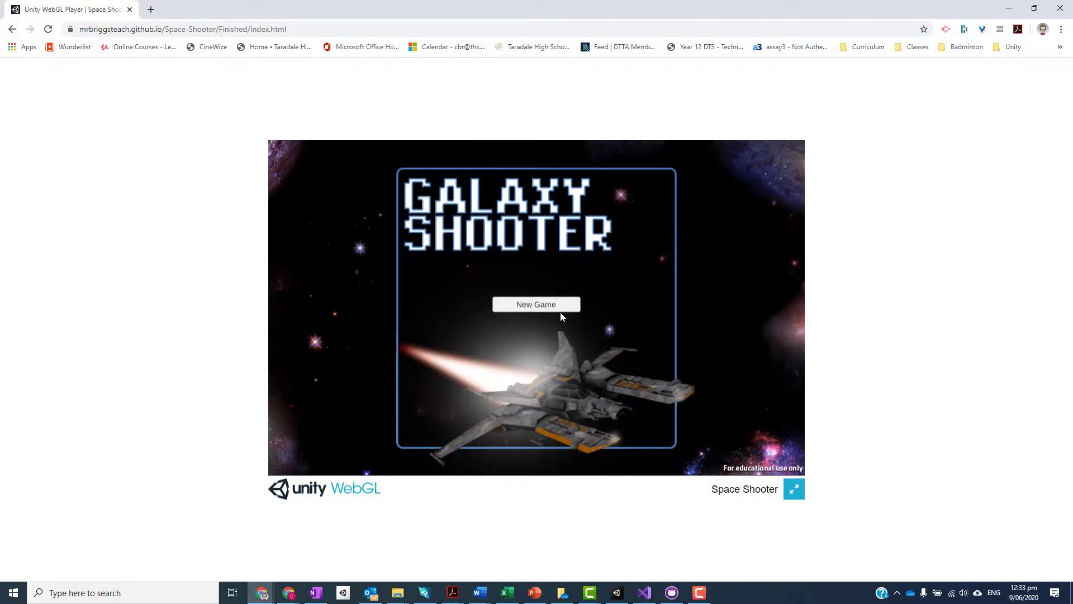
pyautogui.moveTo(405, 127)
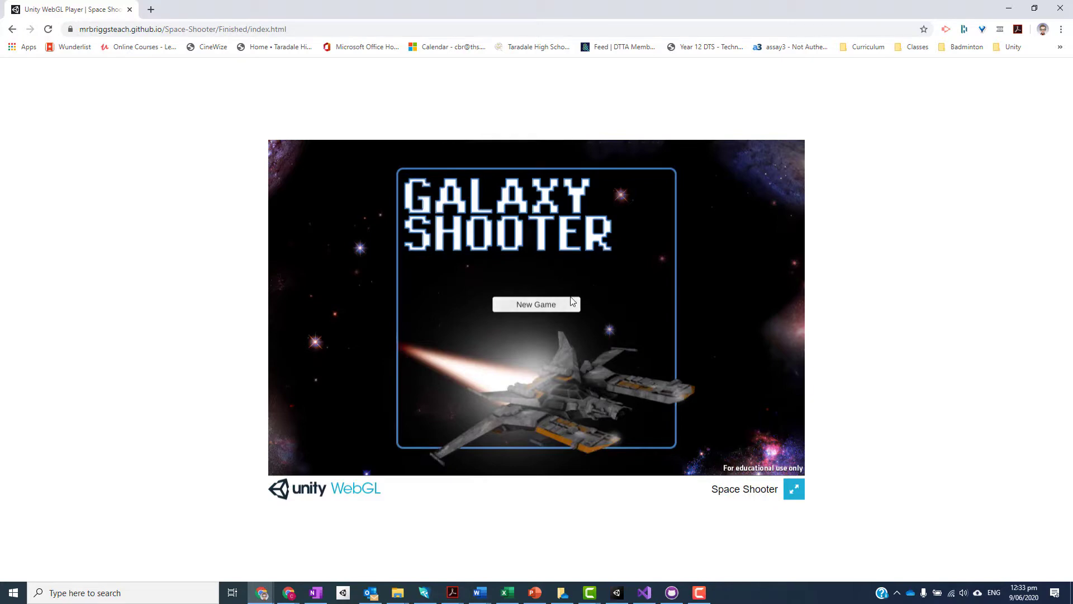
pyautogui.moveTo(583, 303)
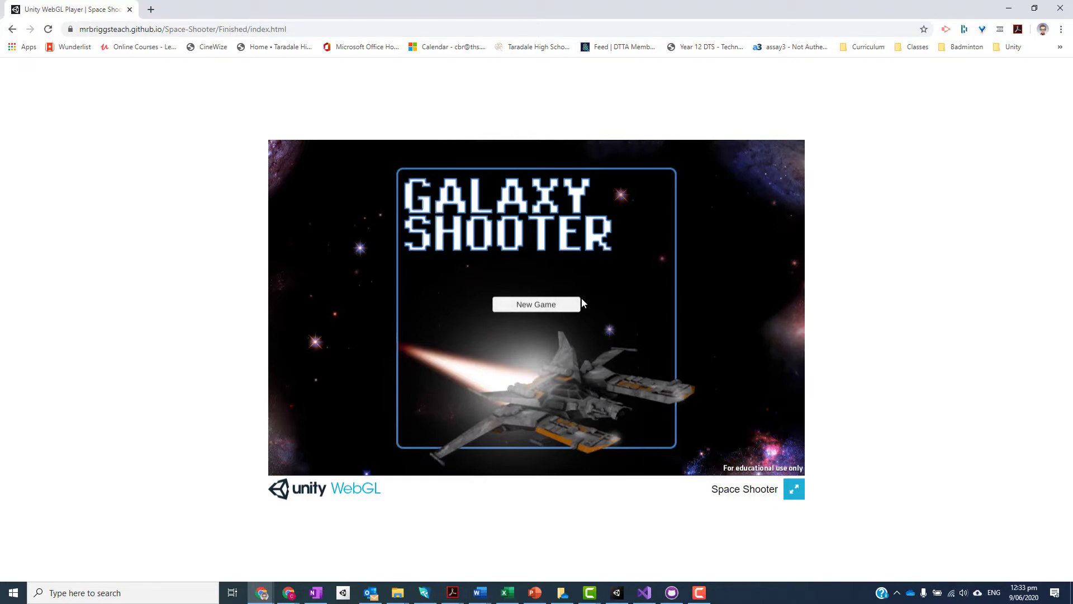